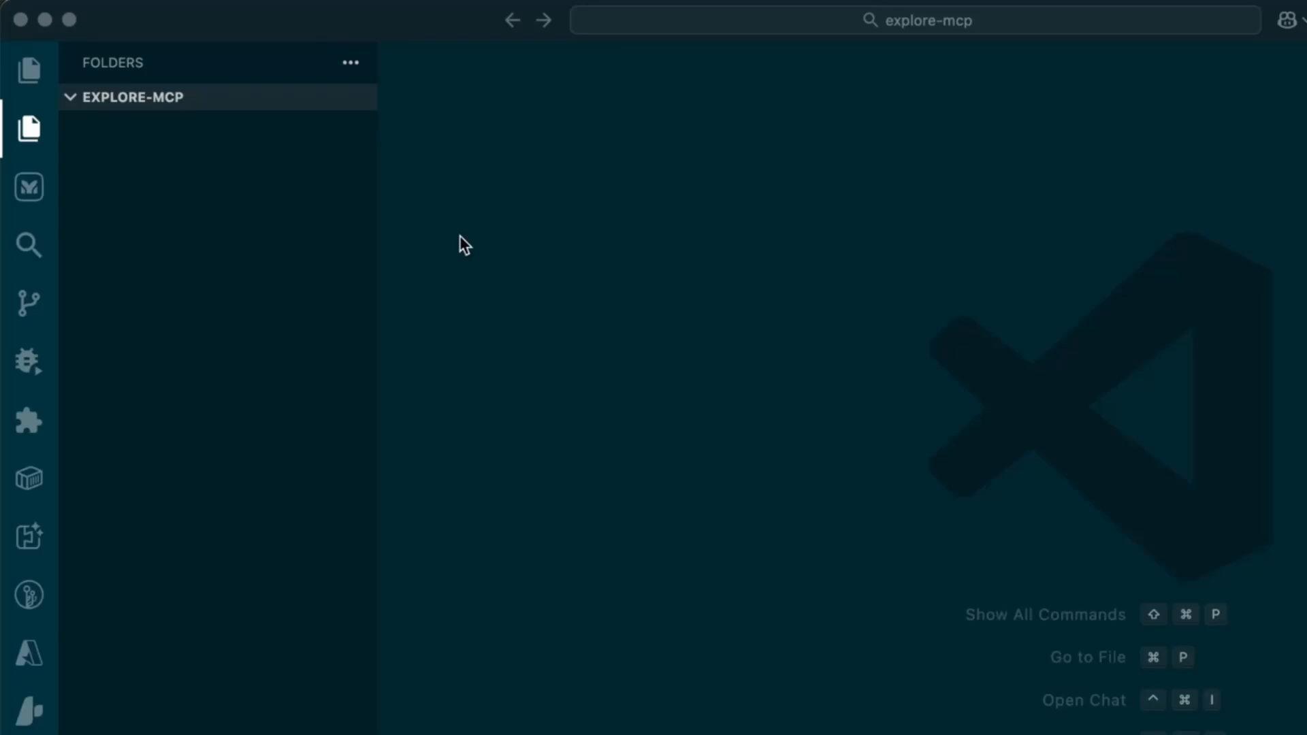
Show the playwright server's configuration details from the installed MCP servers list in Extensions.
click(29, 421)
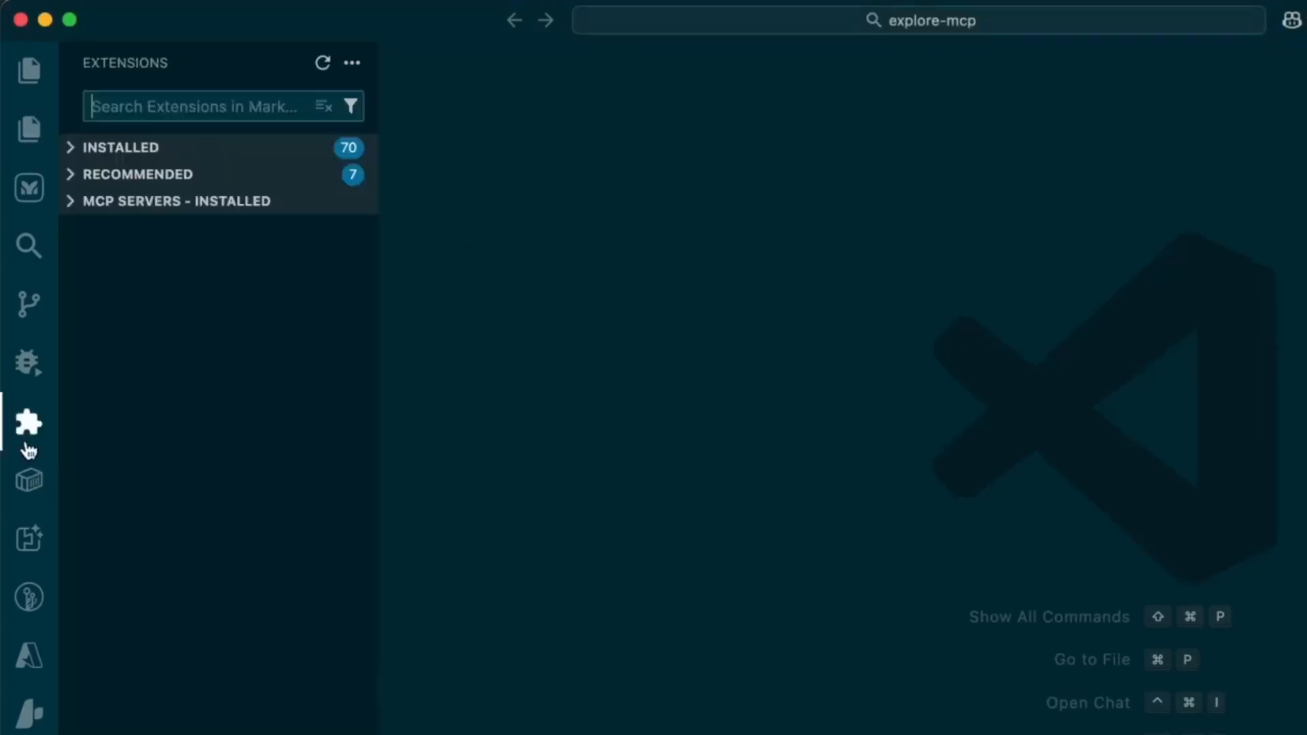
mouse_move(30, 430)
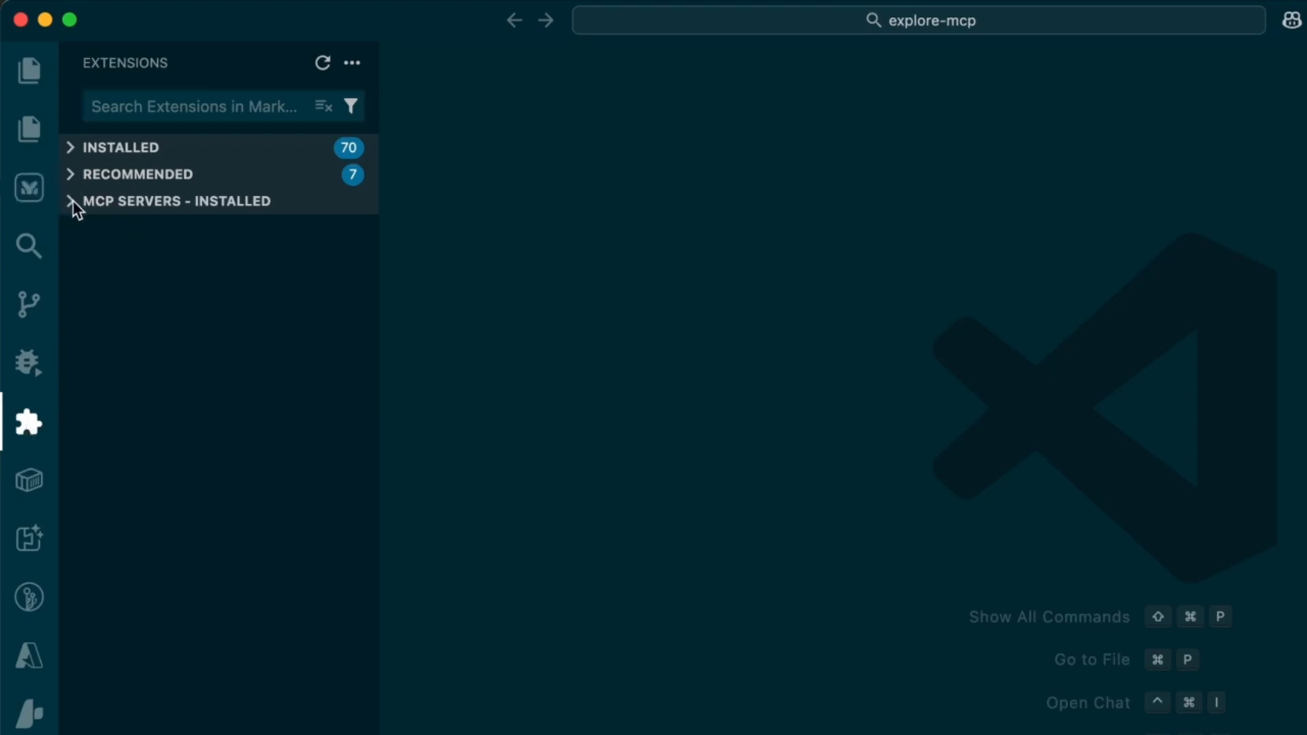
click(175, 201)
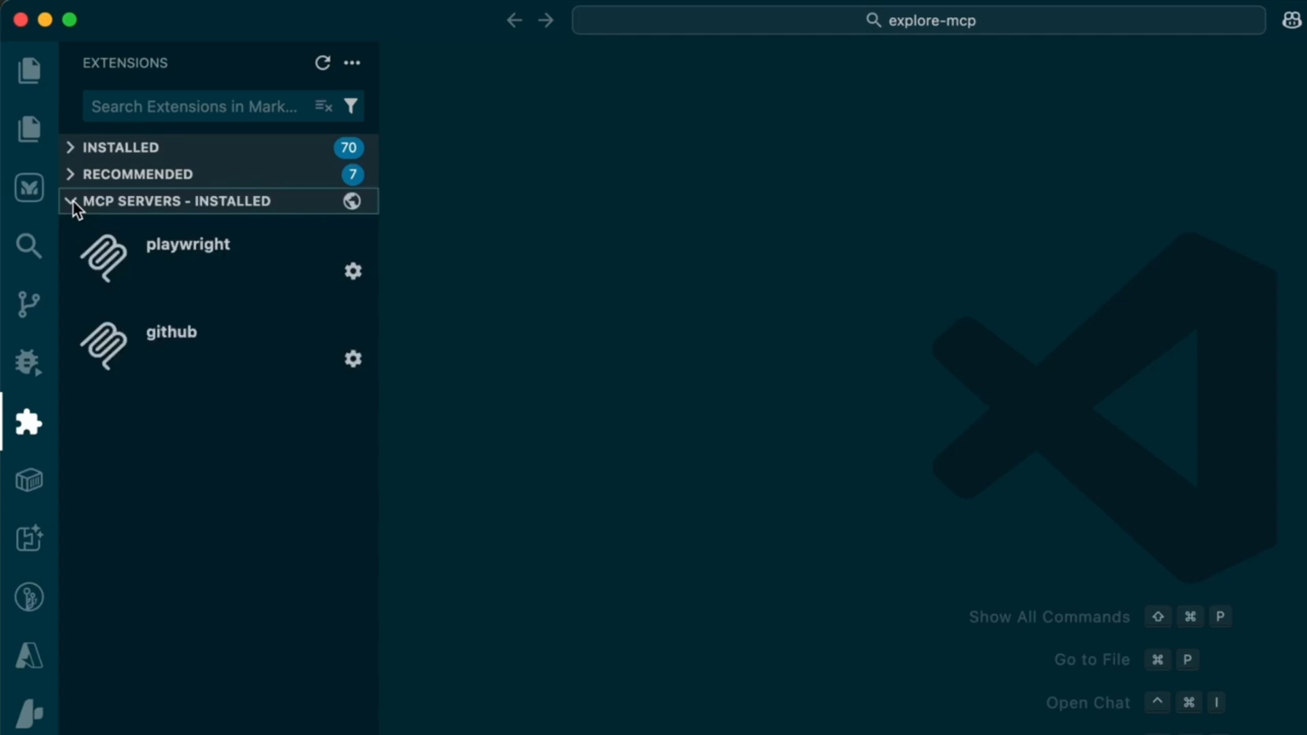
click(187, 244)
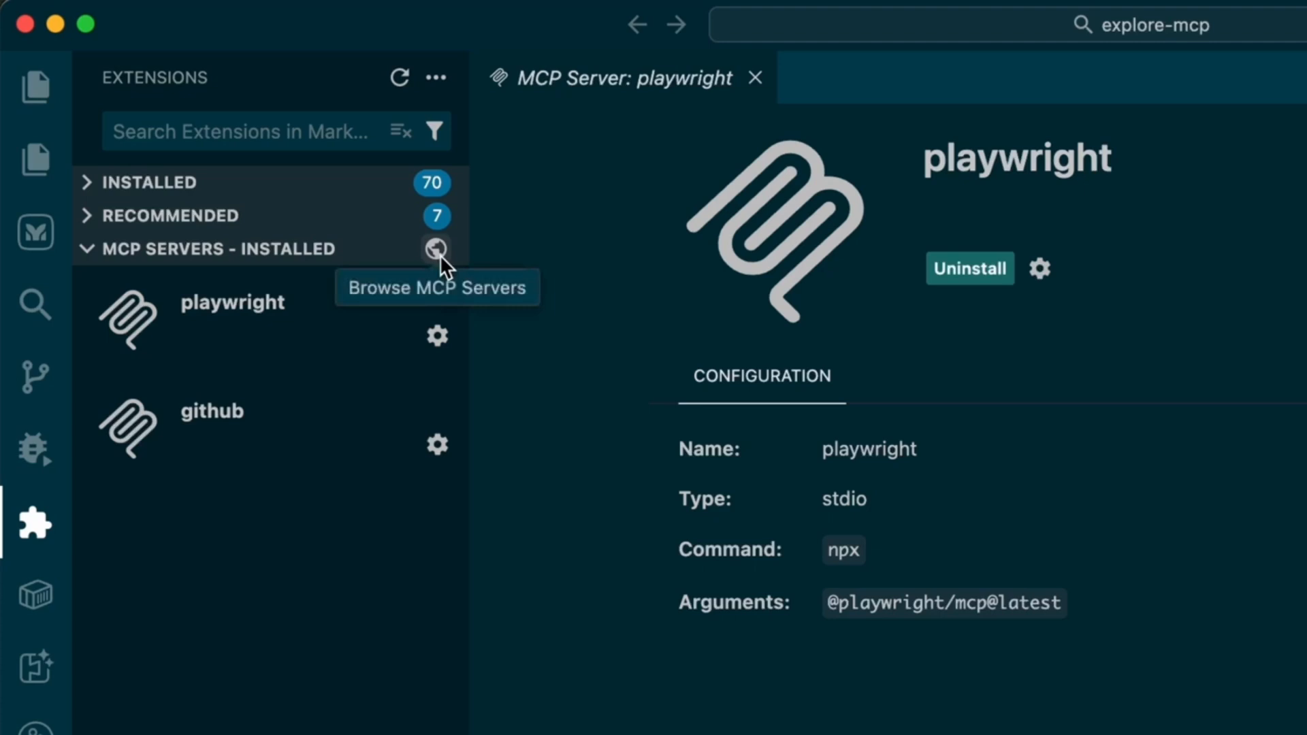
Install Playwright from the code.visualstudio.com/mcp catalogue and hand it over to VS Code.
click(436, 249)
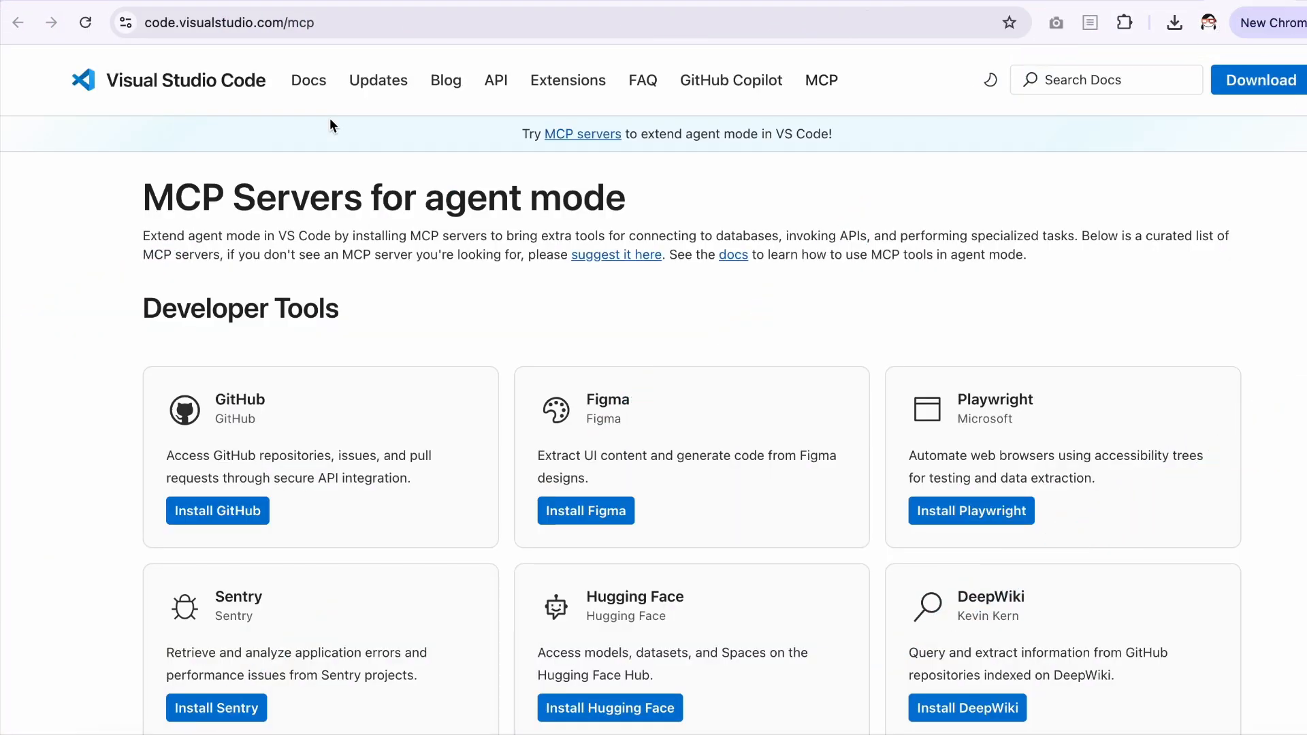
mouse_move(989, 517)
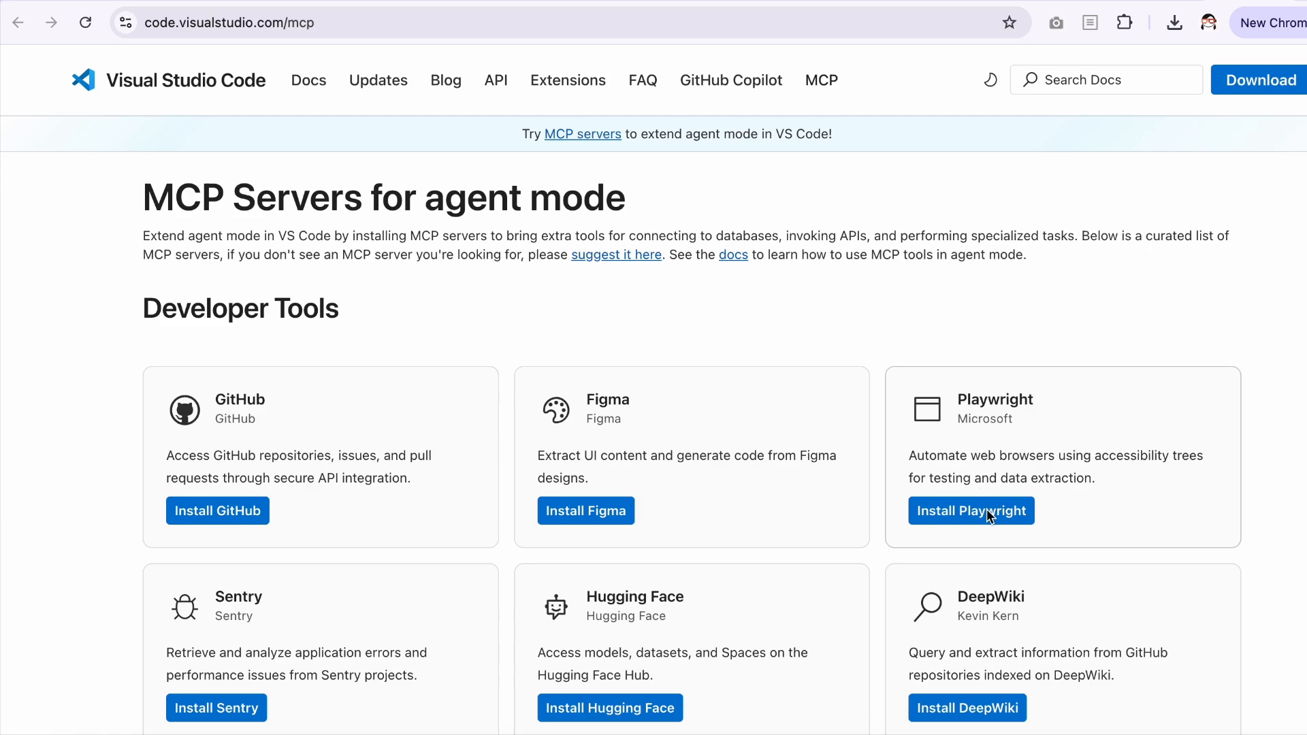
click(970, 510)
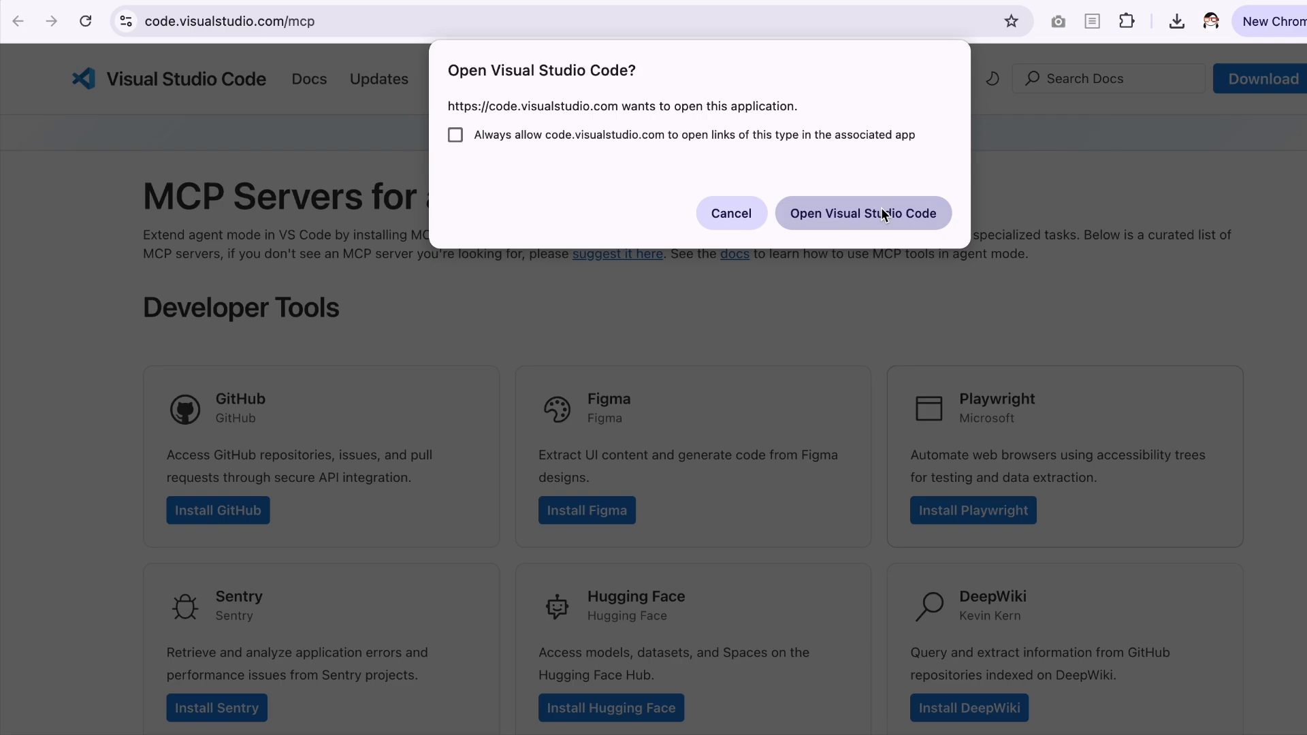
click(864, 212)
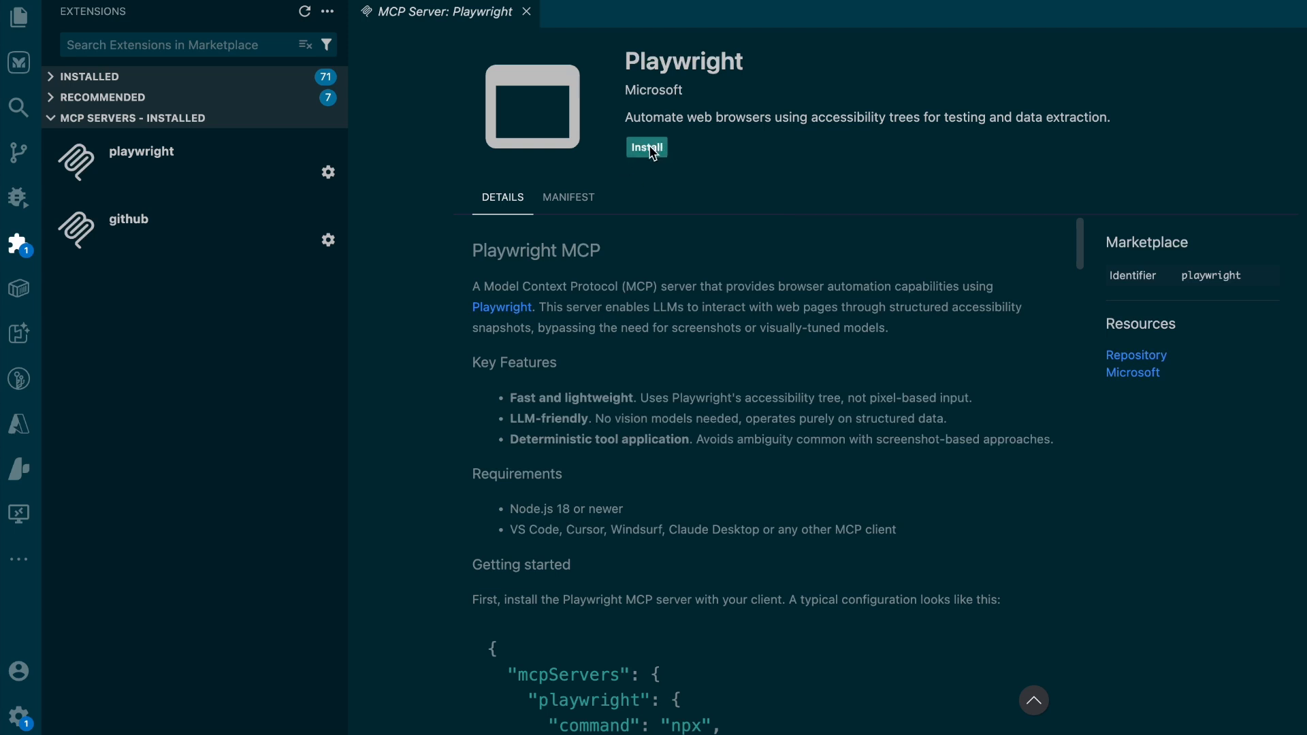
Install the Playwright MCP server and start it, discovering its 24 tools.
click(526, 12)
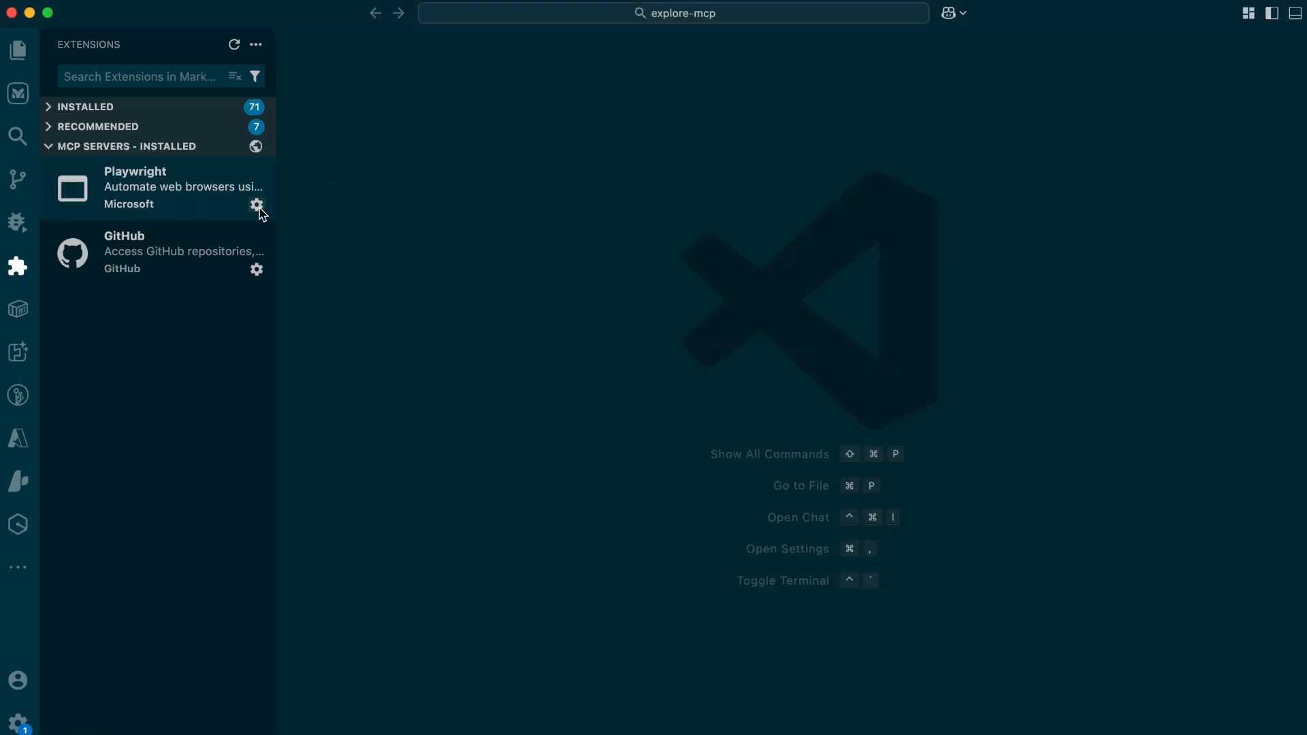
click(257, 204)
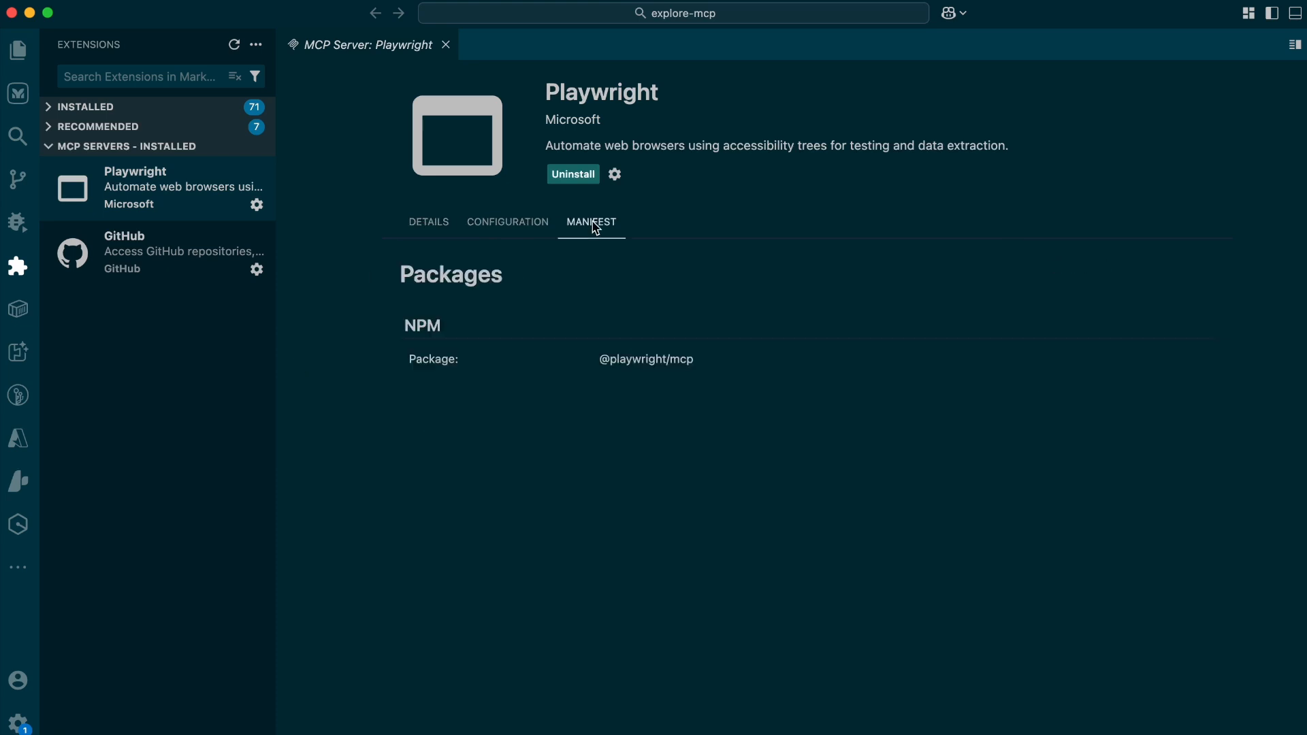
click(256, 204)
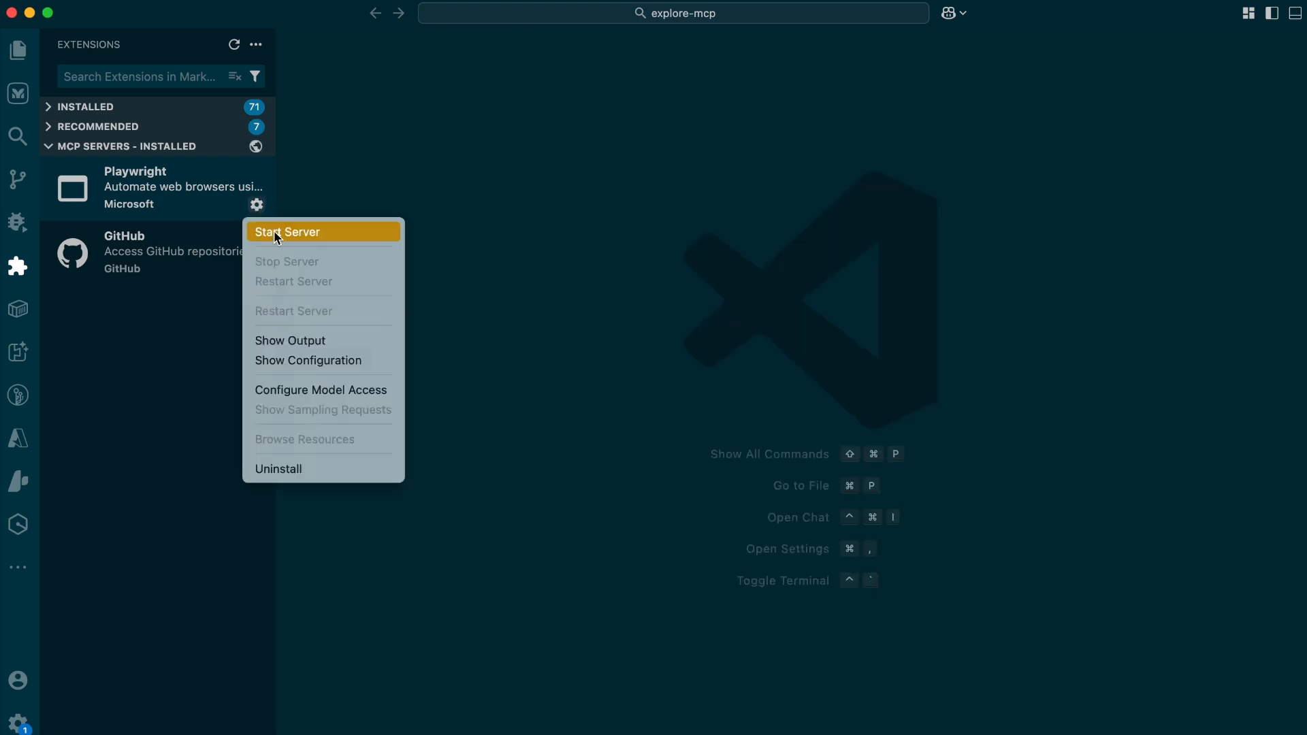
click(286, 231)
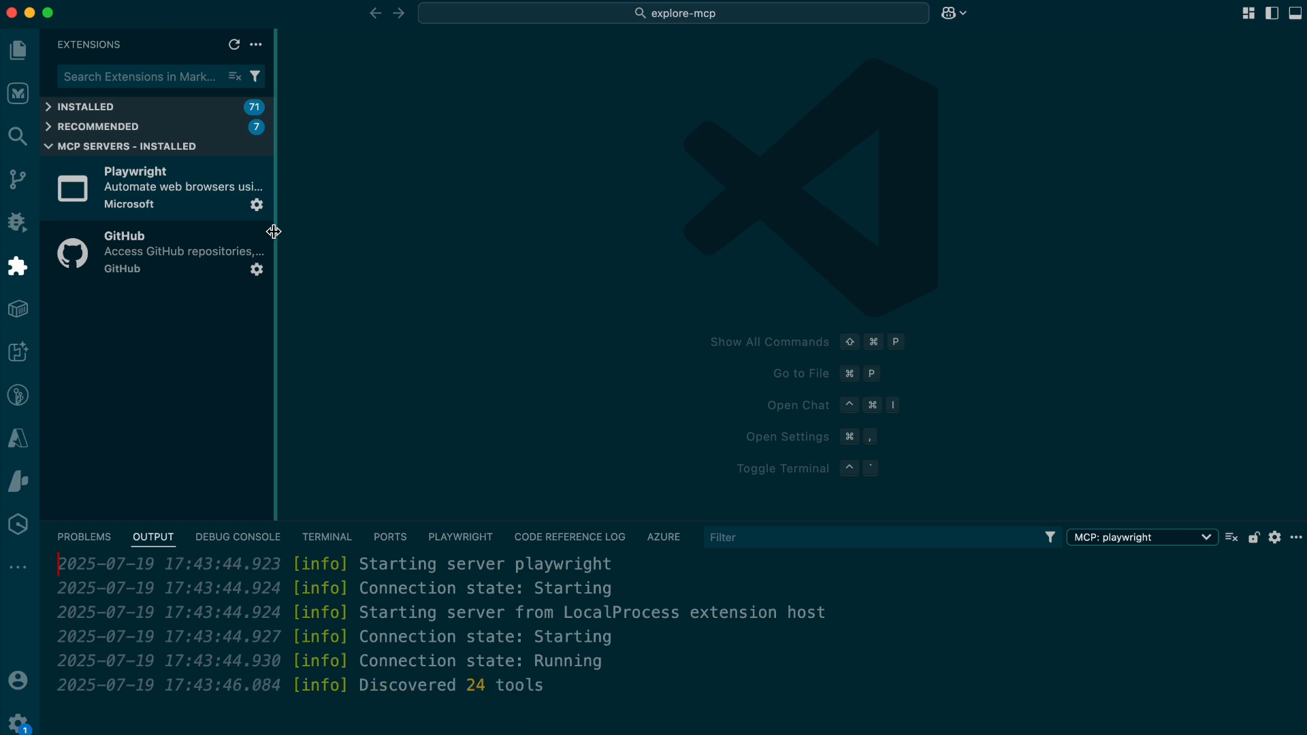
click(18, 50)
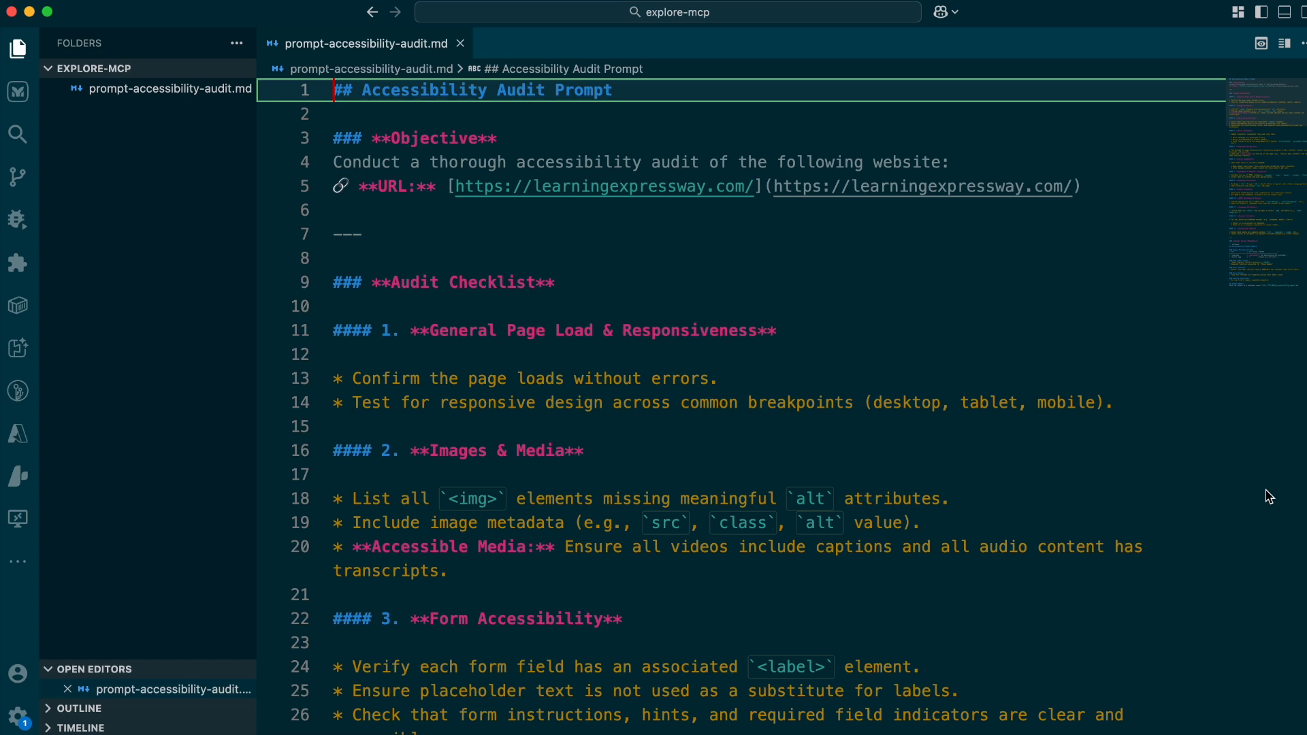
Read prompt-accessibility-audit.md down to its Markdown output format and report-saving instruction.
scroll(down, 3)
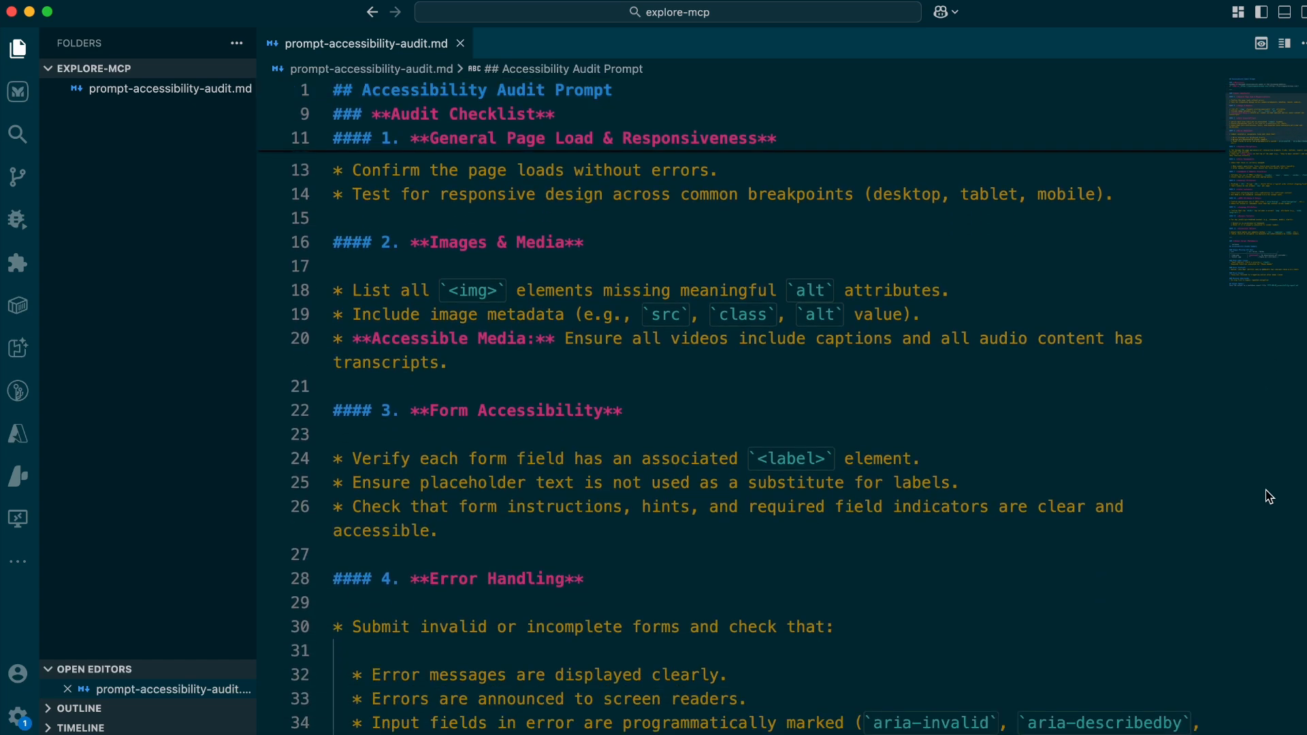
scroll(down, 3)
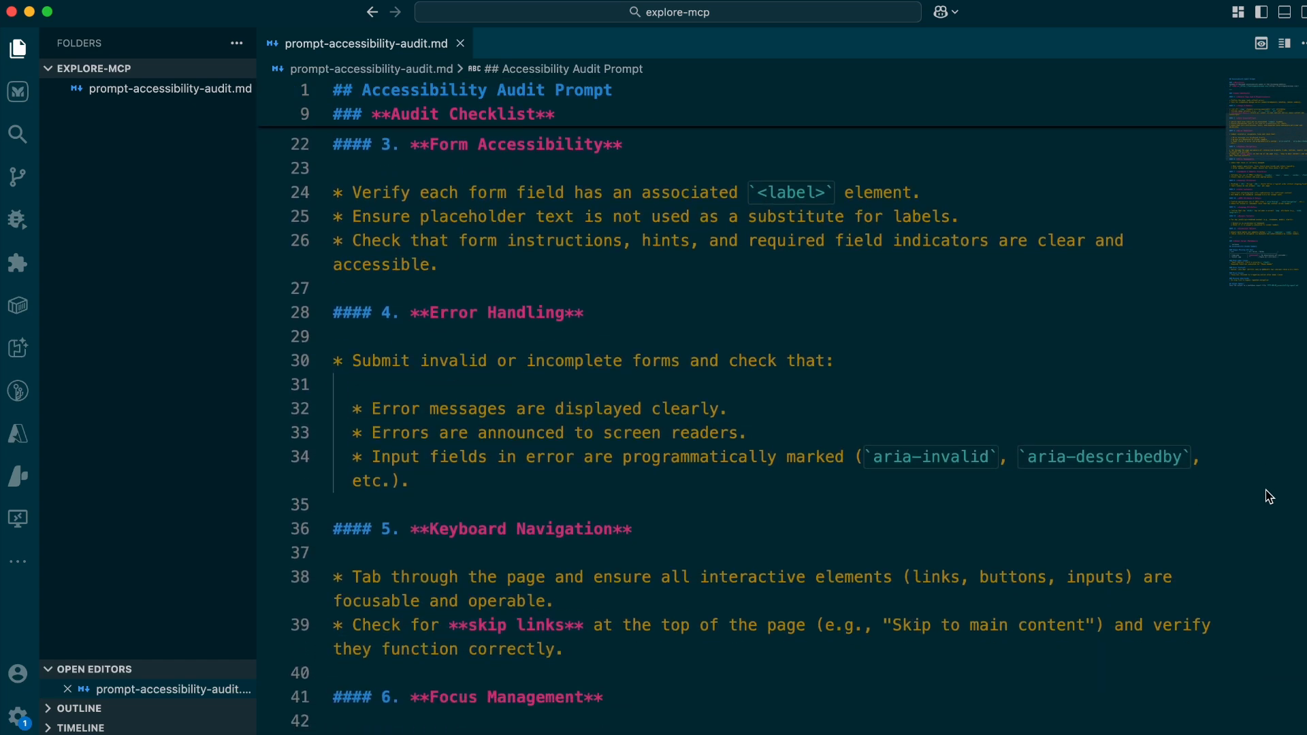
scroll(down, 3)
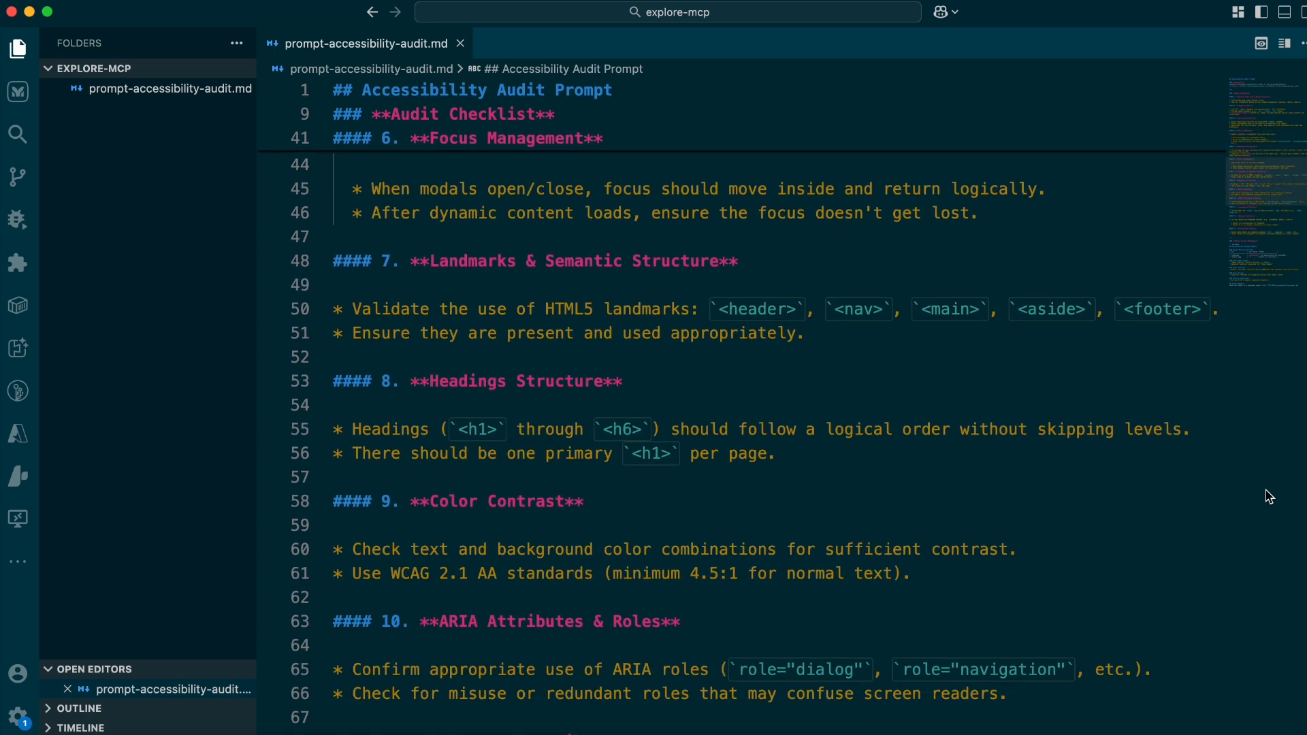
scroll(down, 3)
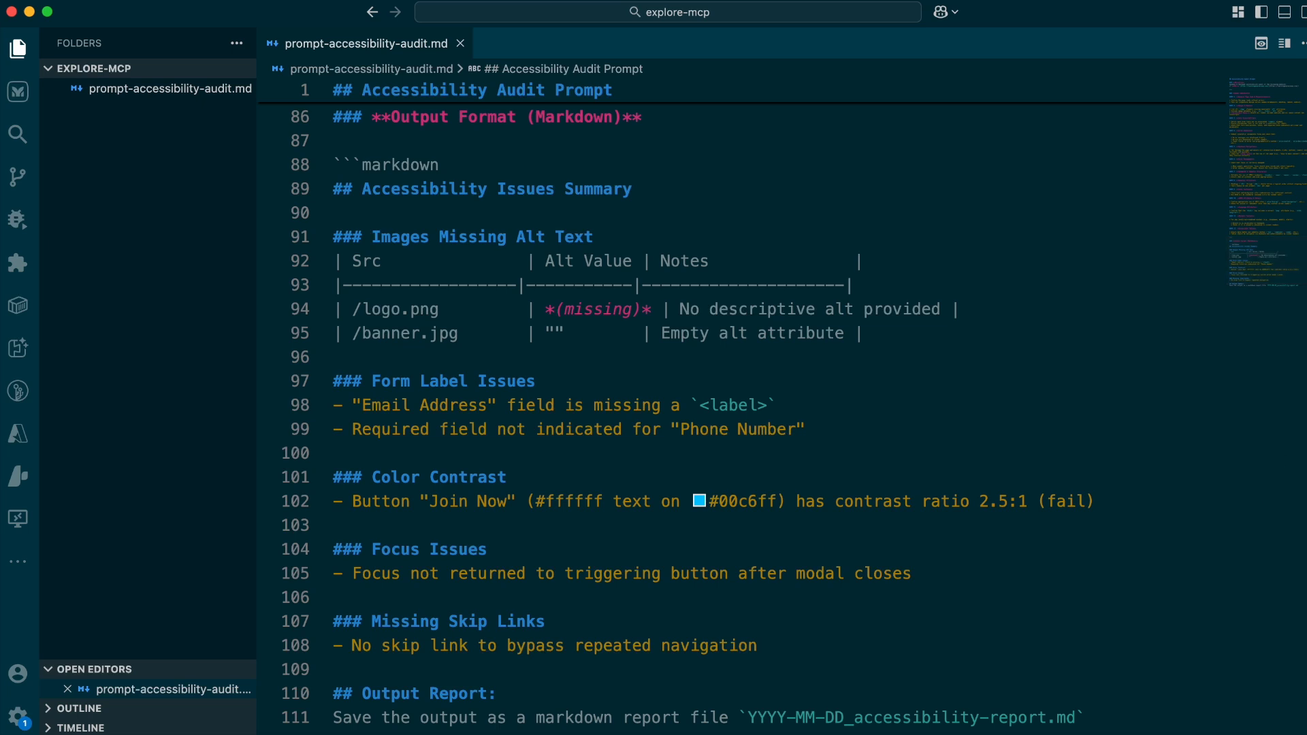
click(954, 12)
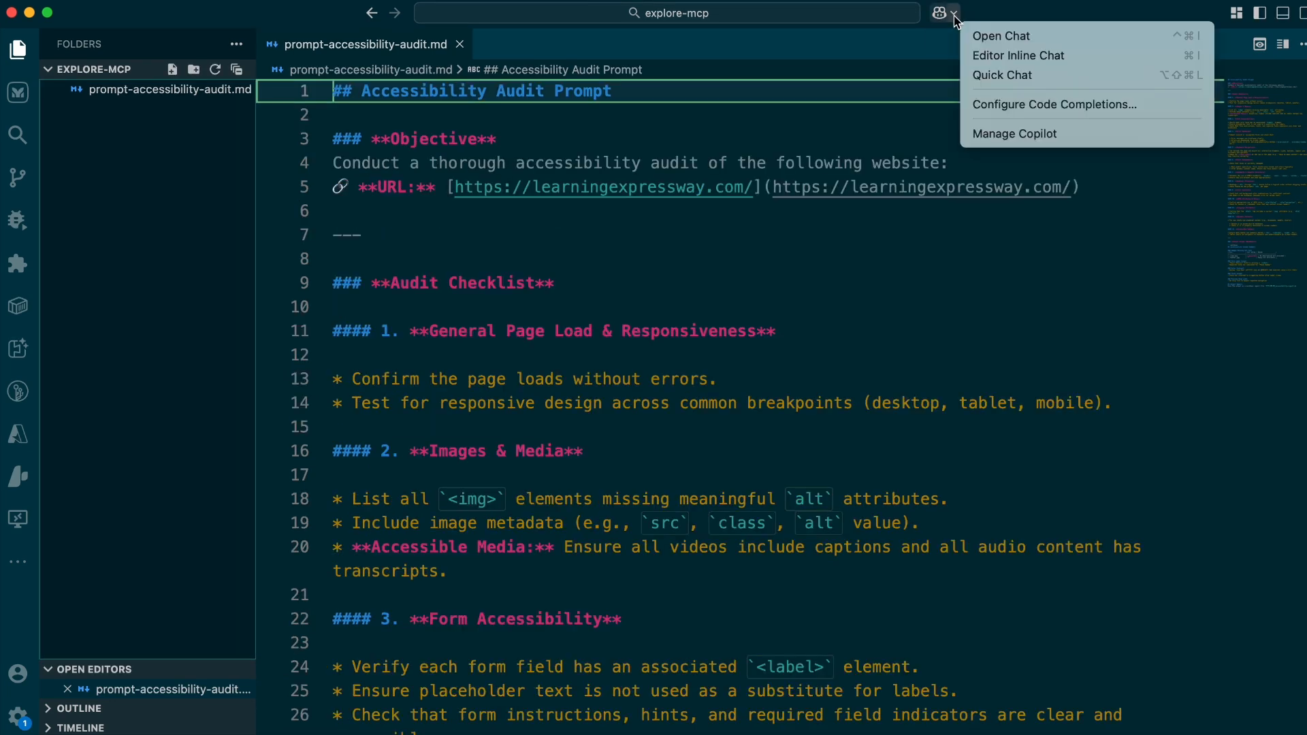
Send Copilot's Agent mode the request to run prompt-accessibility-audit with Playwright MCP.
click(1000, 35)
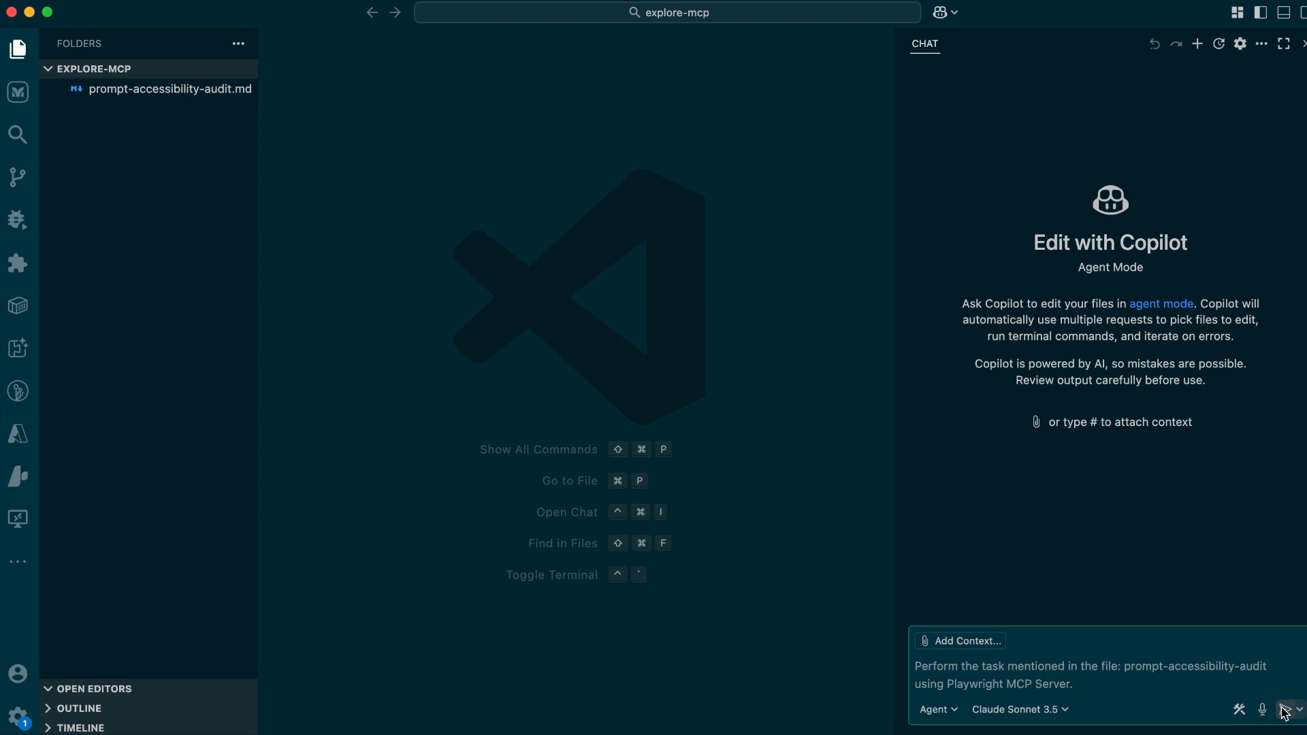
click(1285, 710)
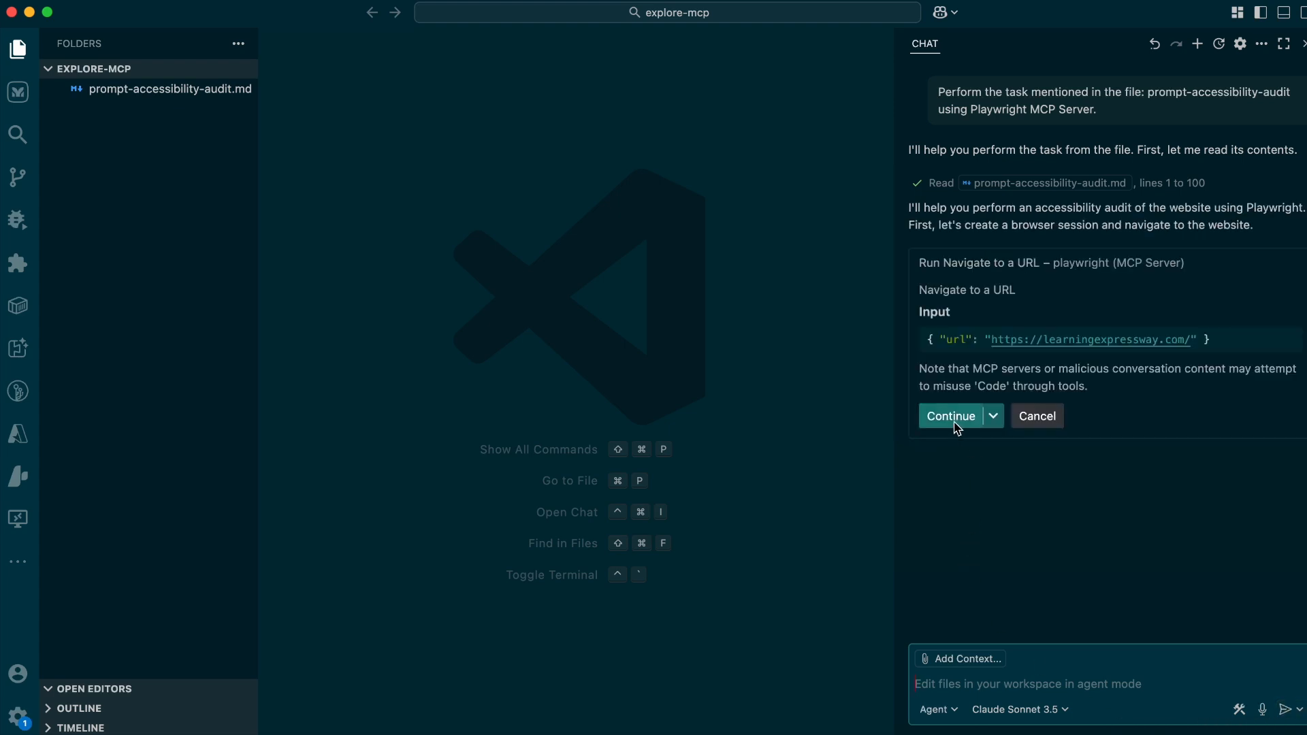
Allow the agent to navigate Playwright to the website and follow its progress.
click(950, 416)
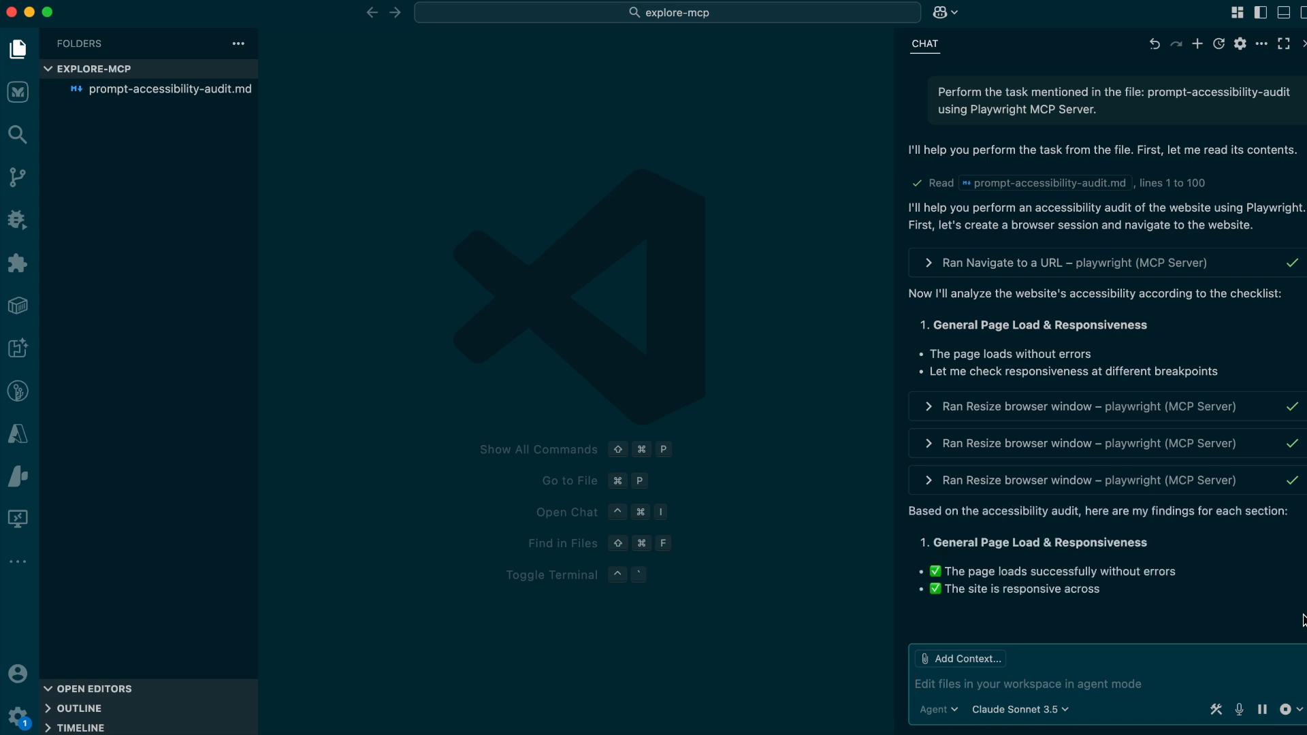
scroll(down, 3)
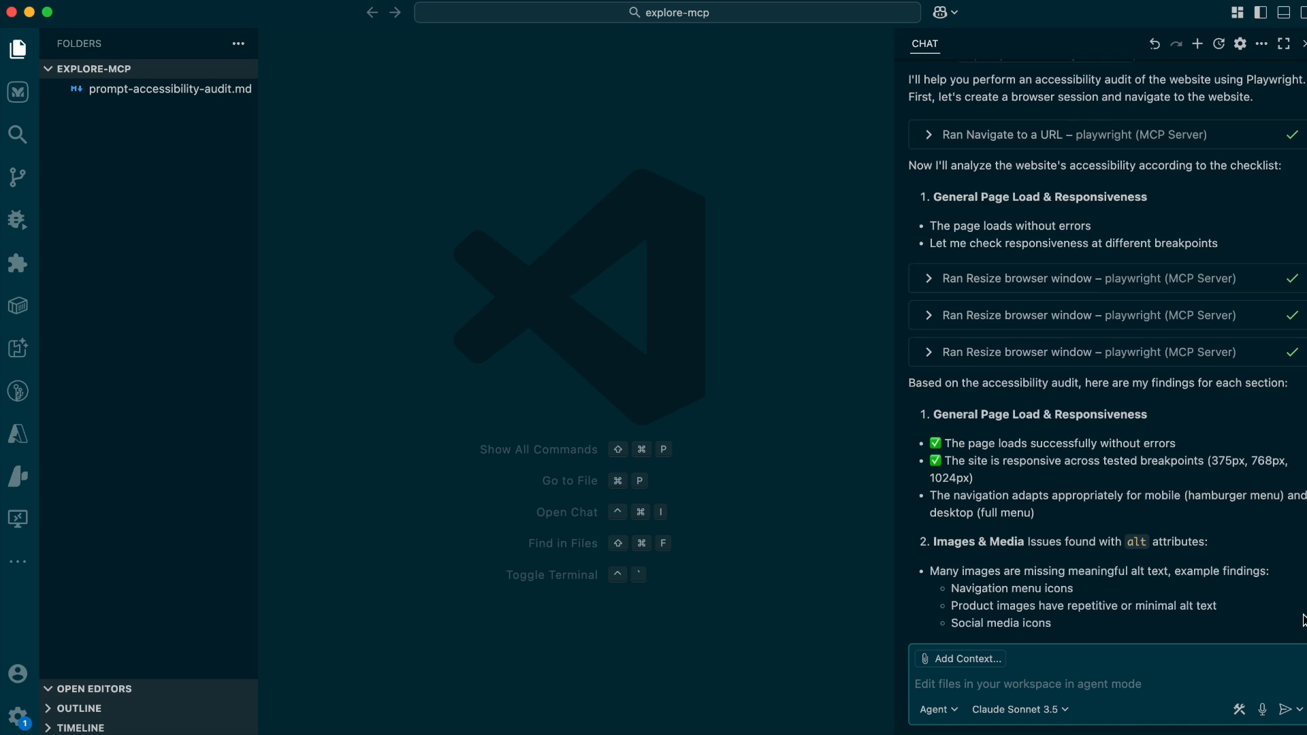
scroll(down, 3)
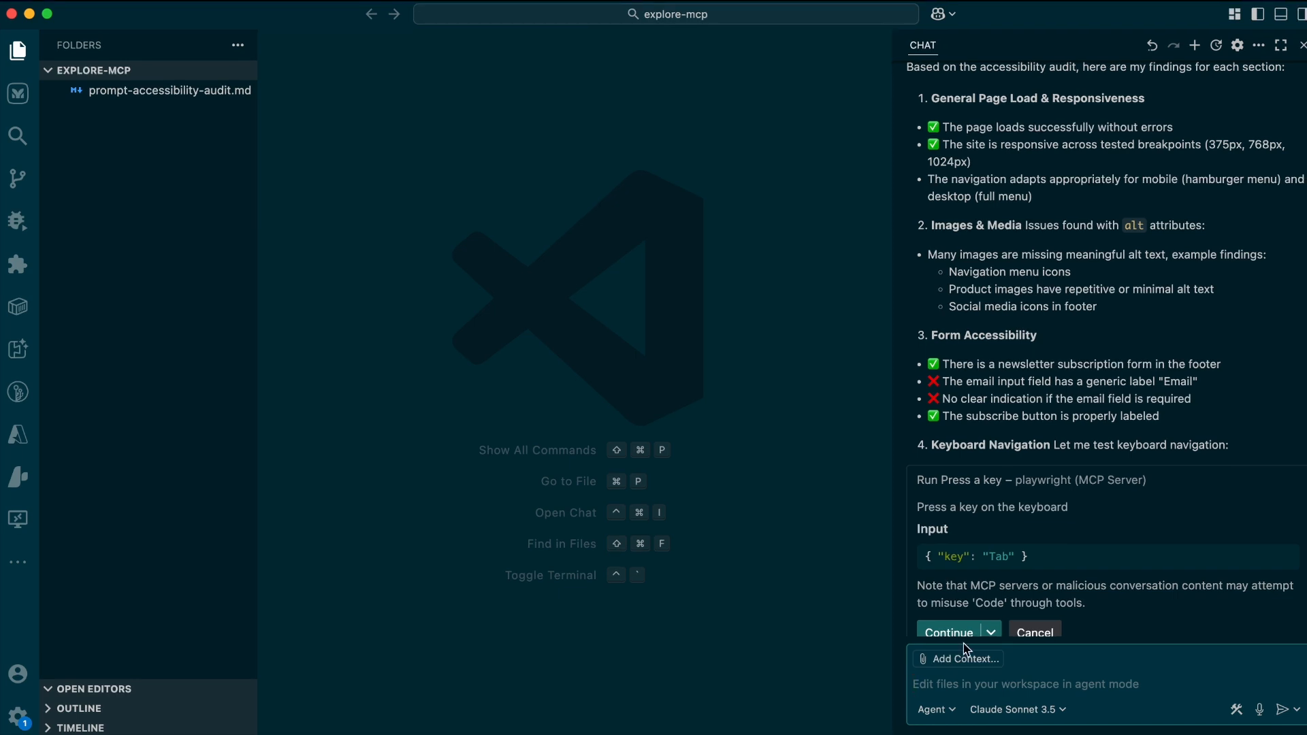
Allow the Playwright Tab key press and read the checklist findings and issues summary.
click(948, 633)
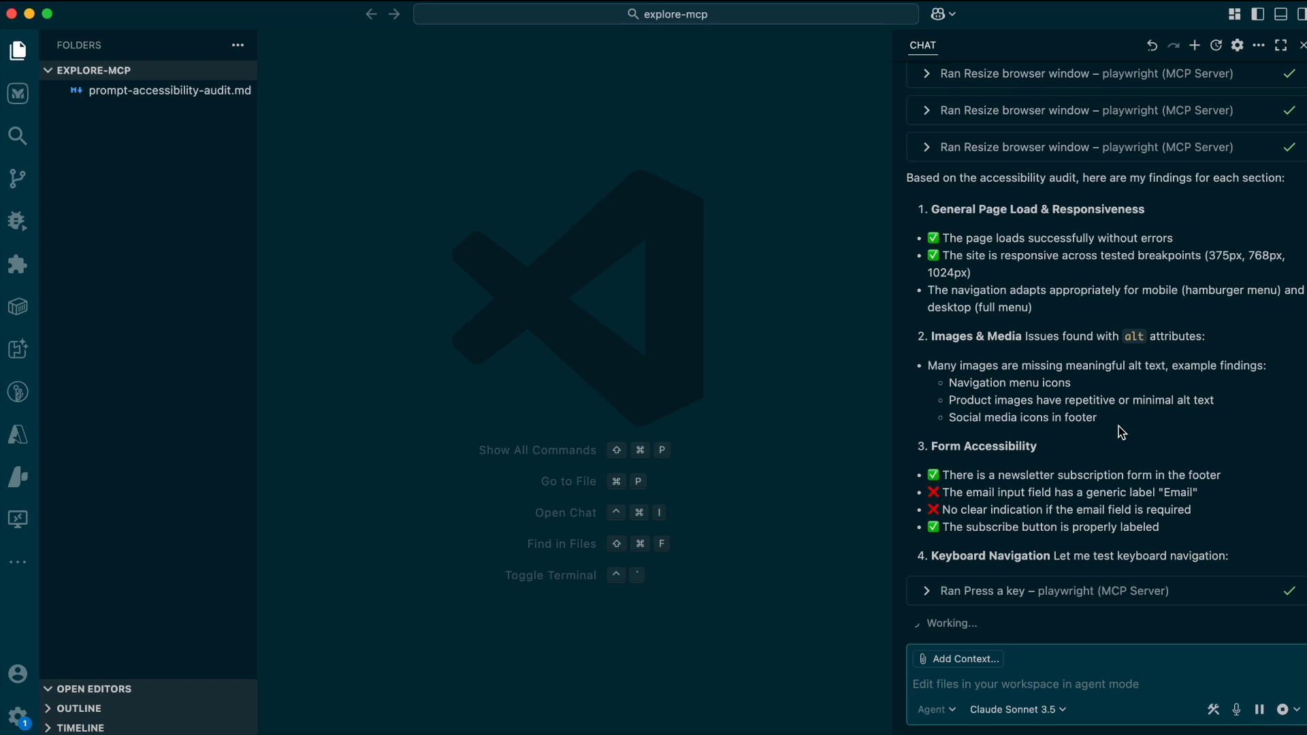
scroll(down, 3)
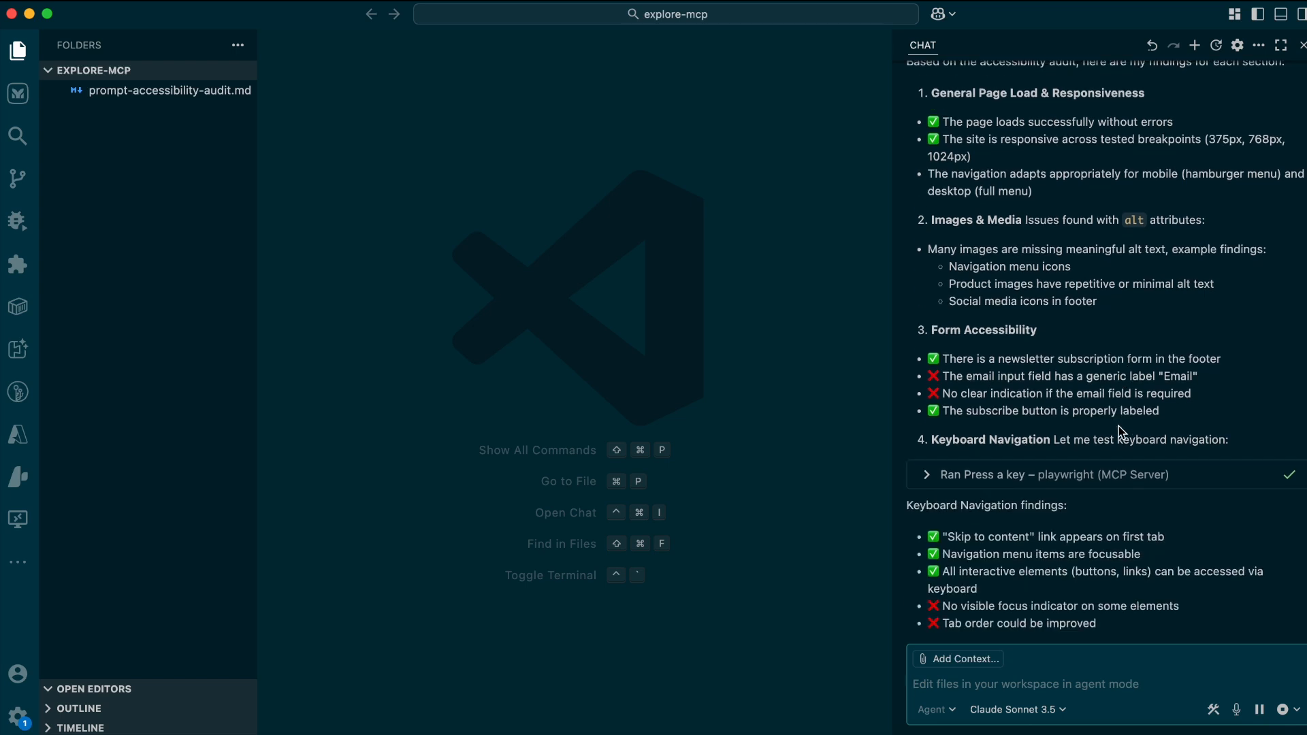
scroll(down, 3)
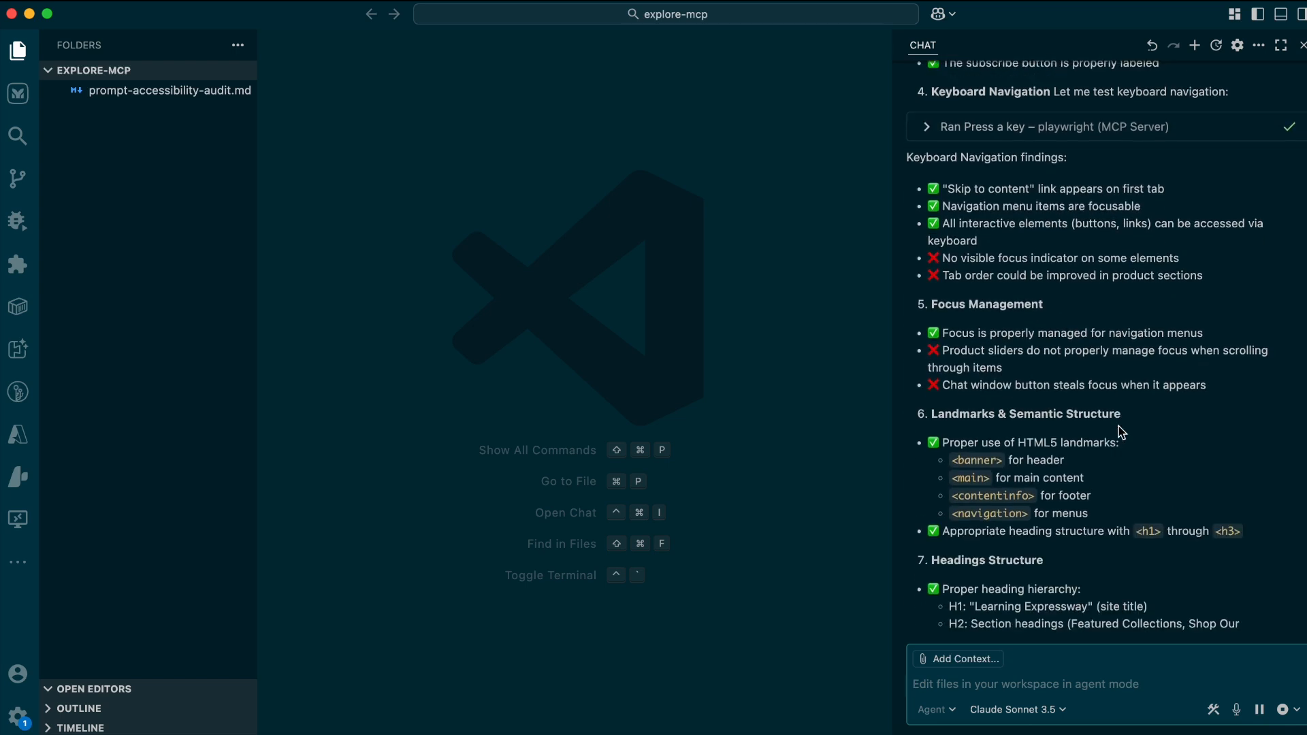
scroll(down, 3)
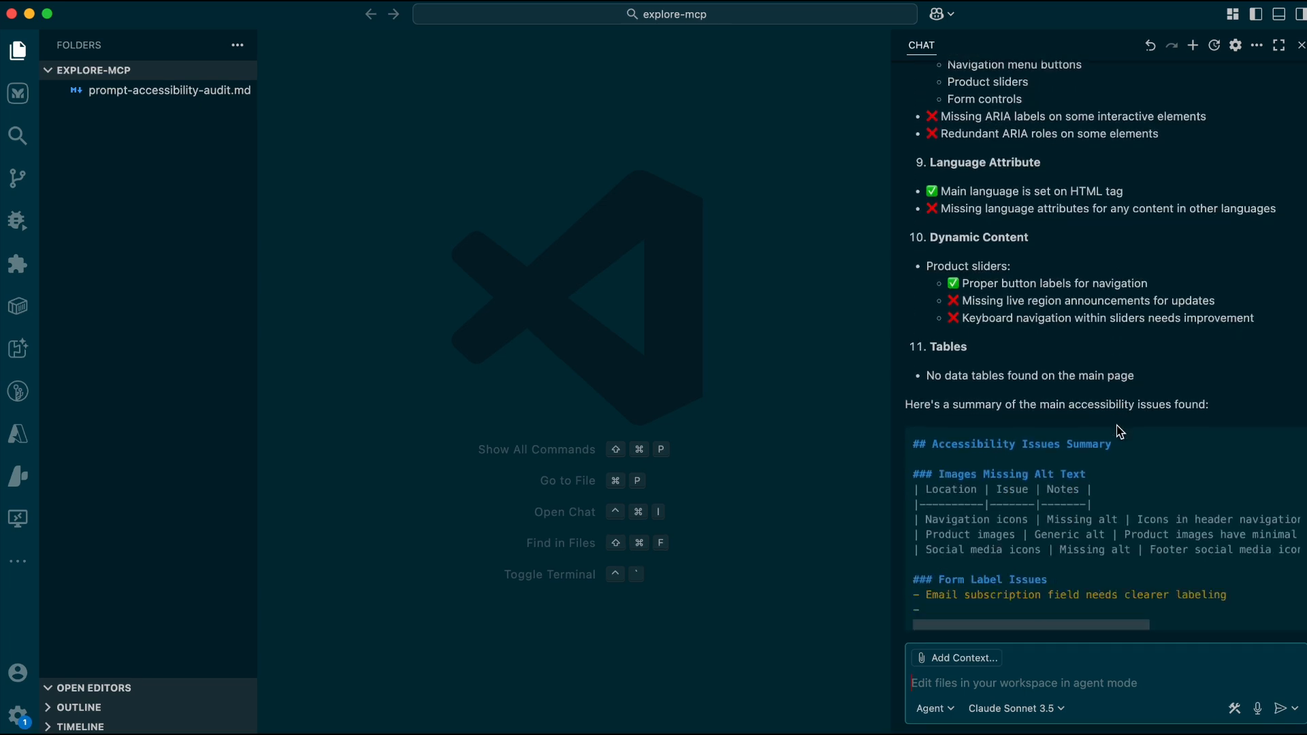
scroll(down, 3)
text(Make sure to save the output audit report as a markdown file: `YYYY-MM-DD_accessibility-report.md`)
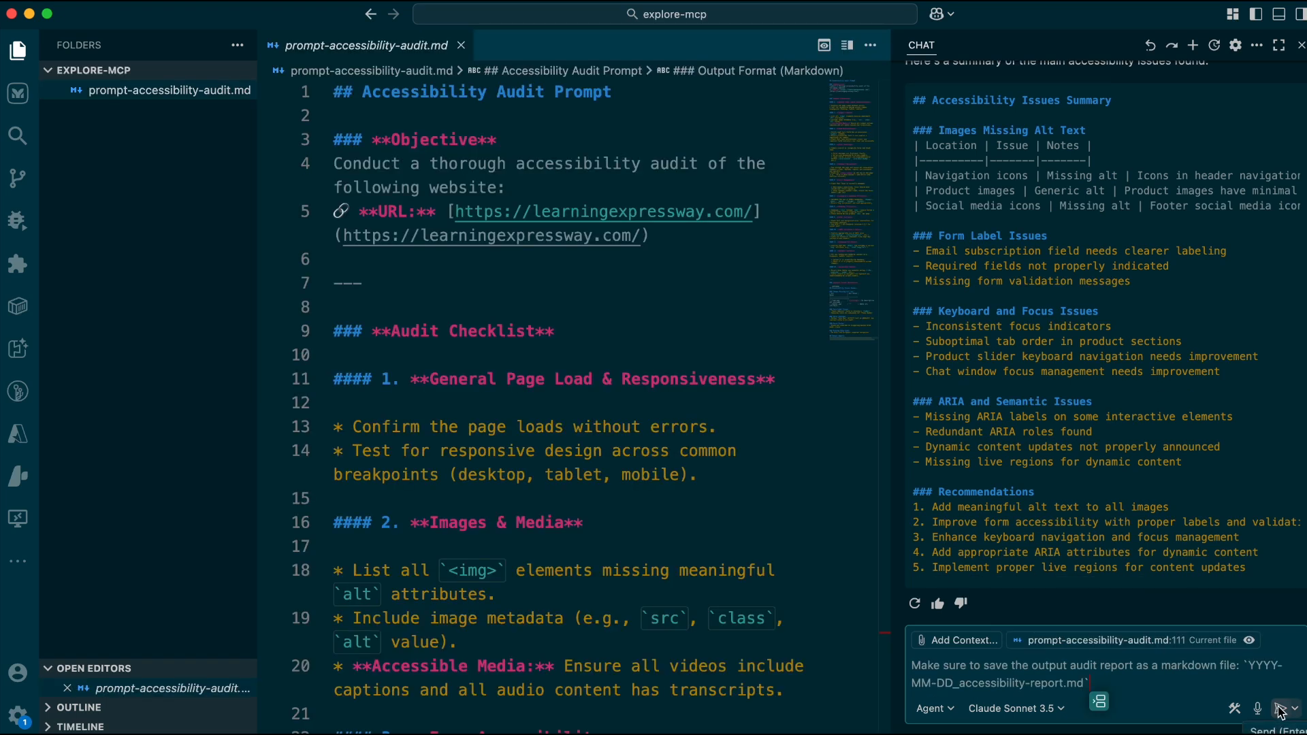
Have the agent save the report as 2025-07-20_accessibility-report.md and open its preview.
click(1285, 709)
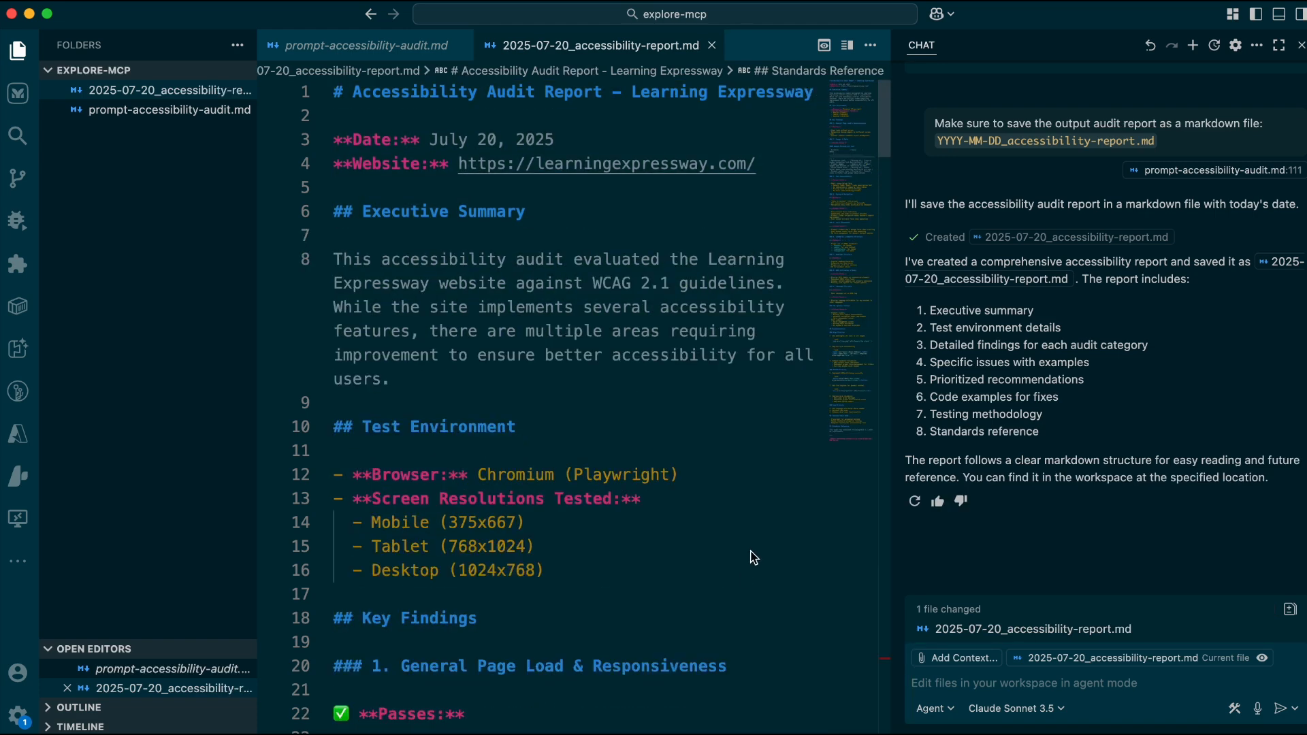
click(823, 45)
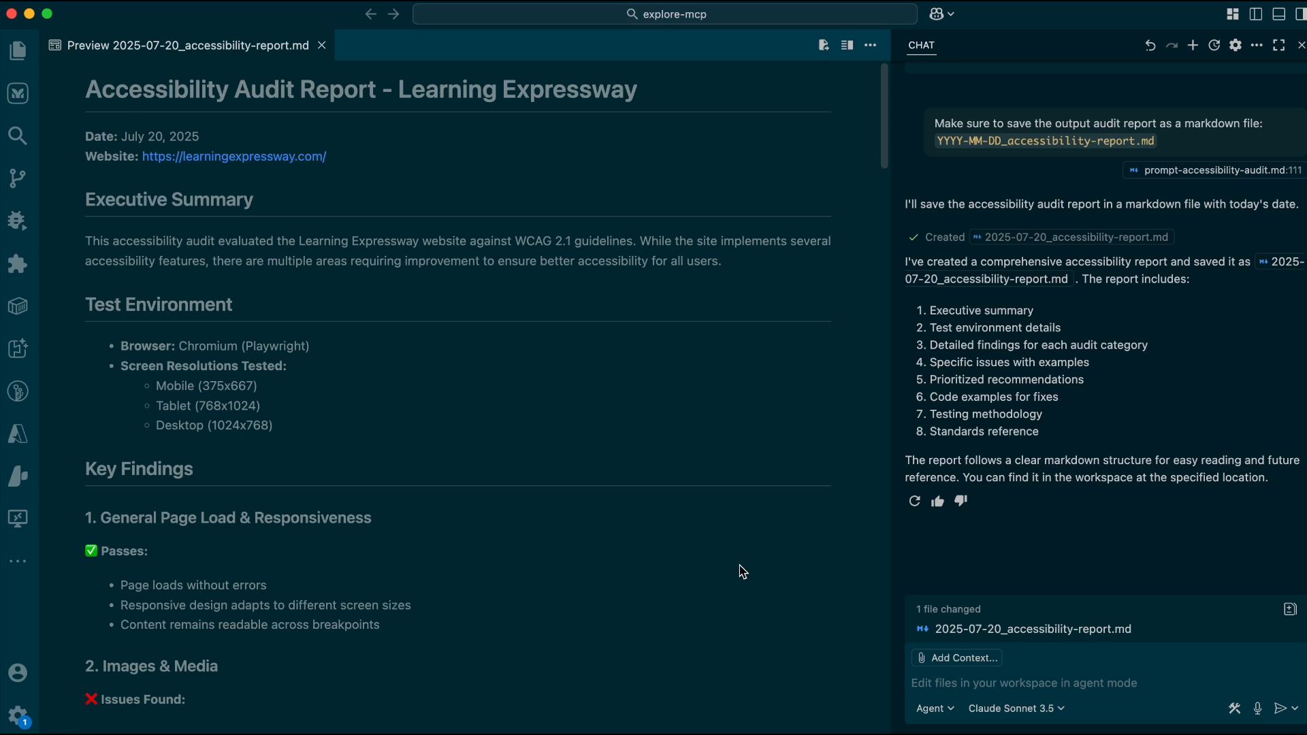
Scroll the rendered report through to its recommendations and WCAG reference.
scroll(down, 3)
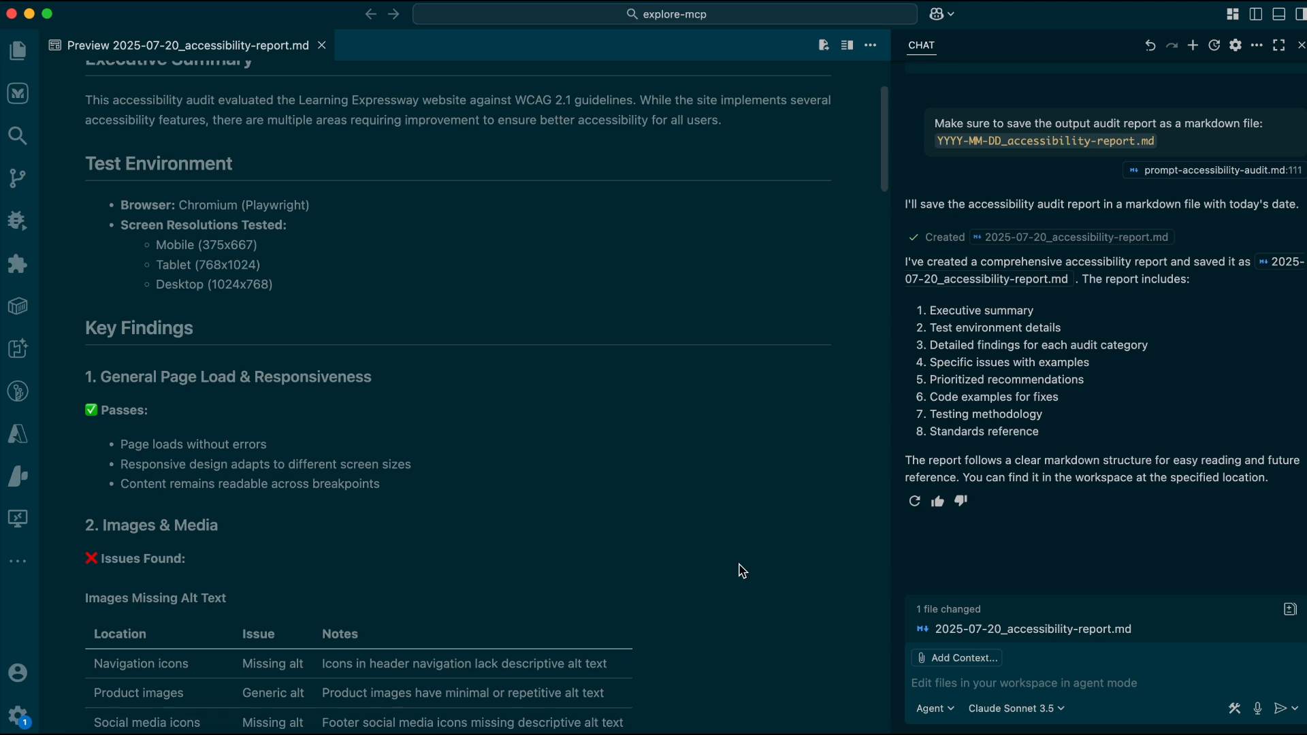
scroll(down, 3)
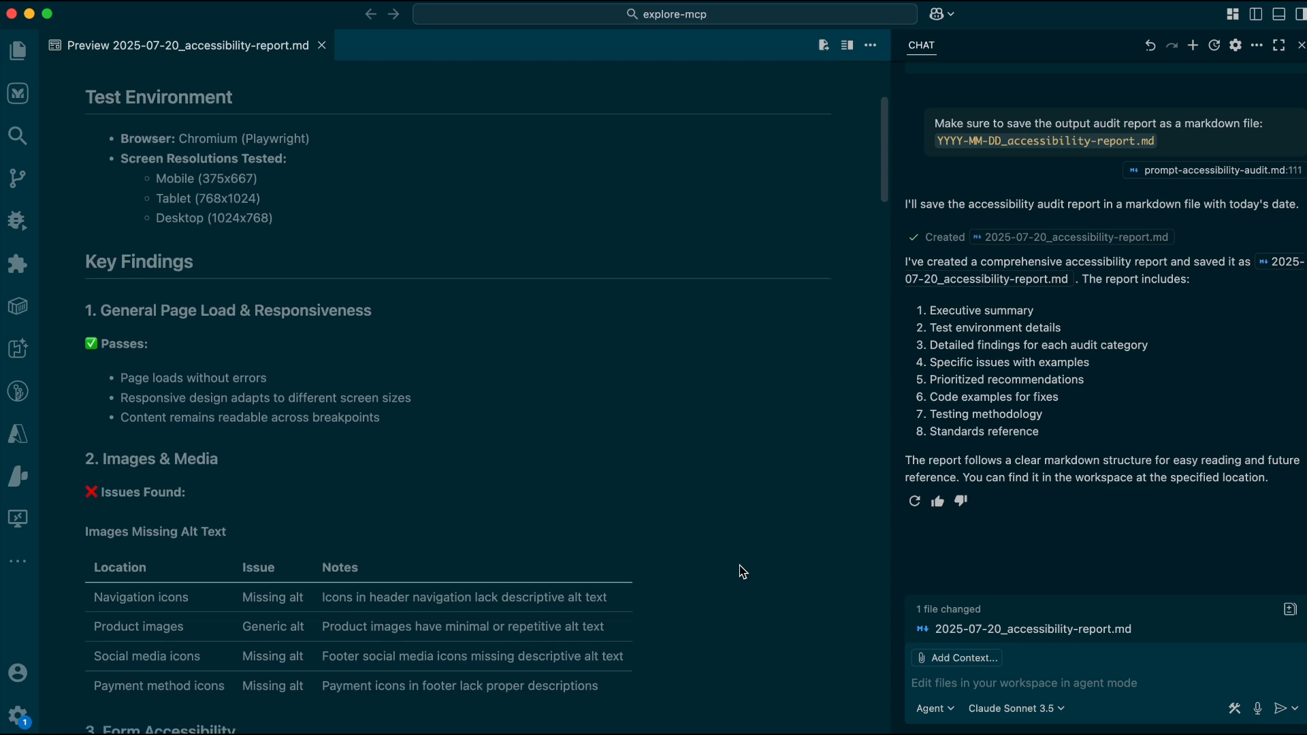
scroll(down, 3)
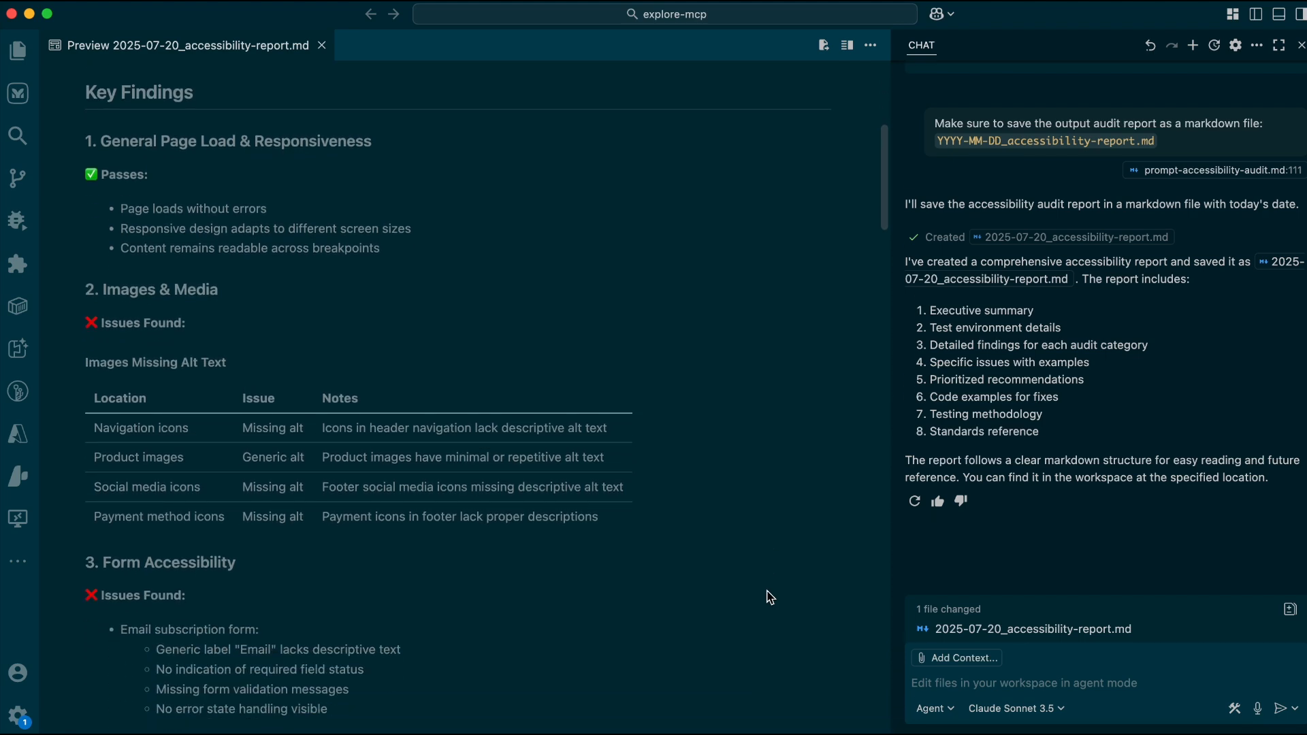
scroll(down, 3)
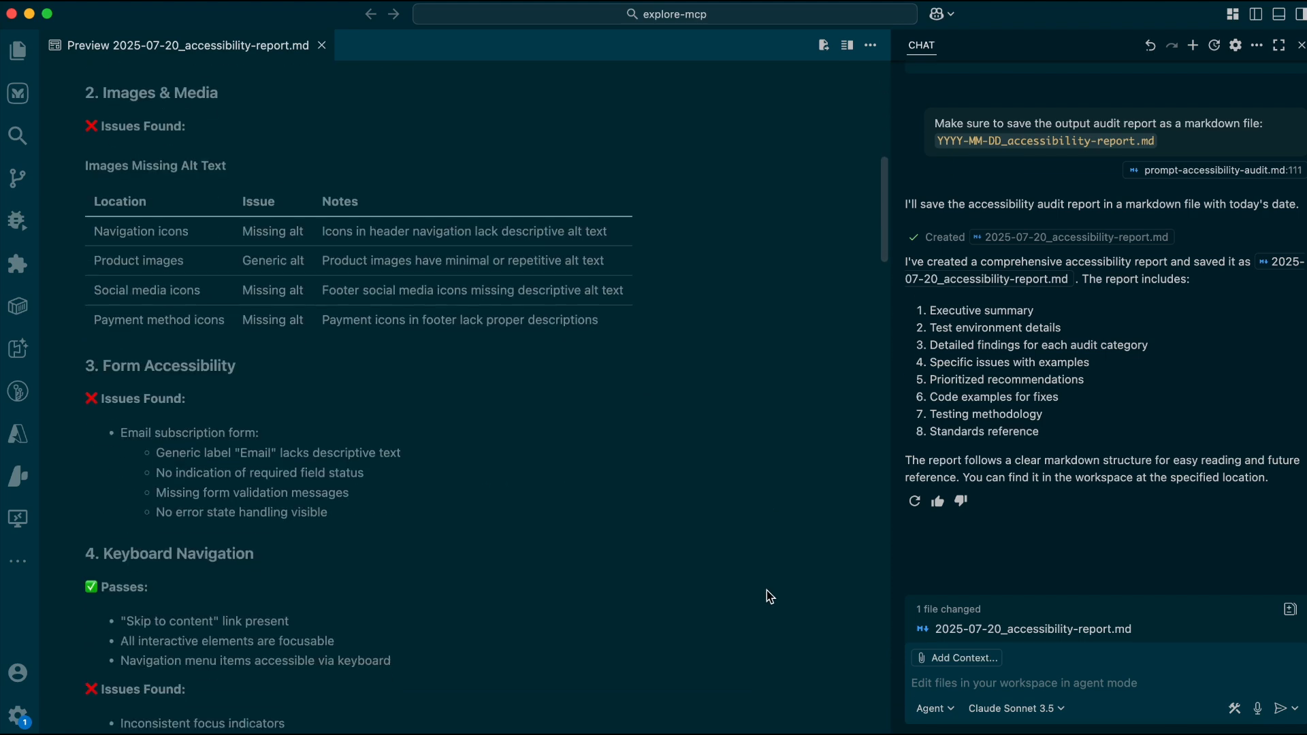
scroll(down, 3)
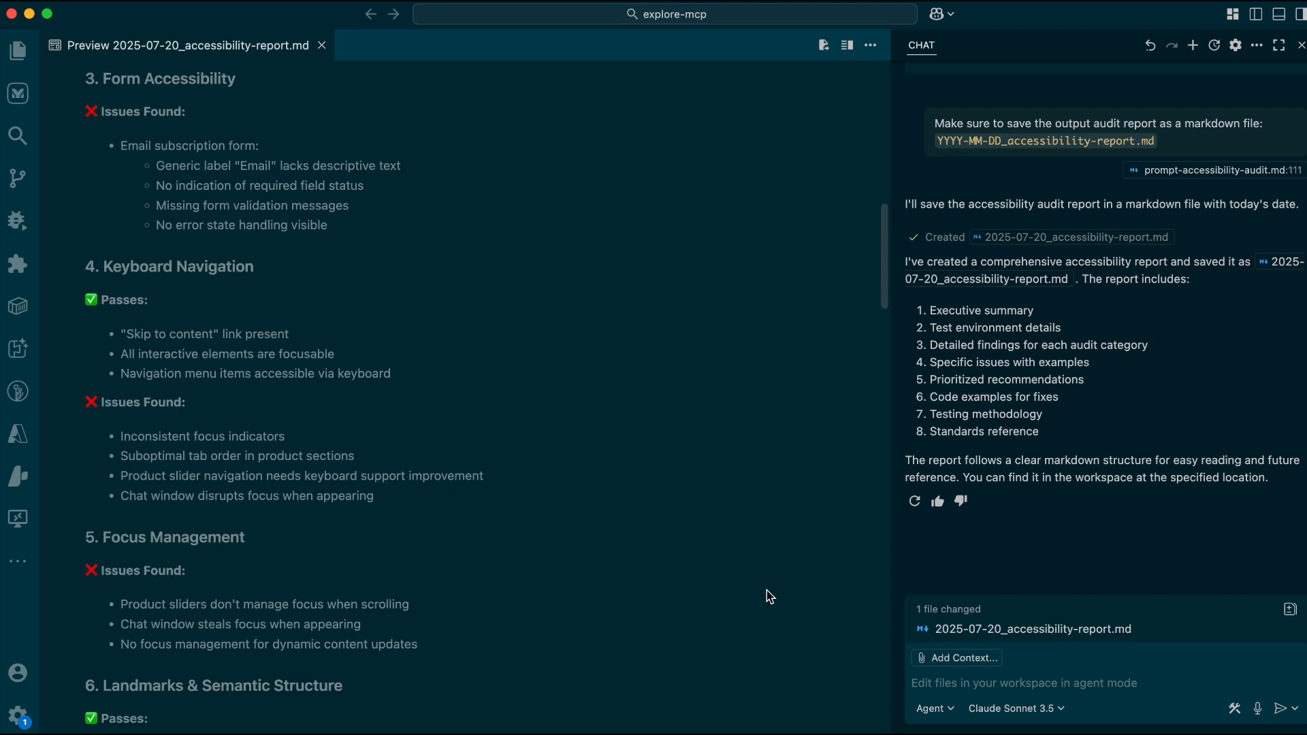
scroll(down, 3)
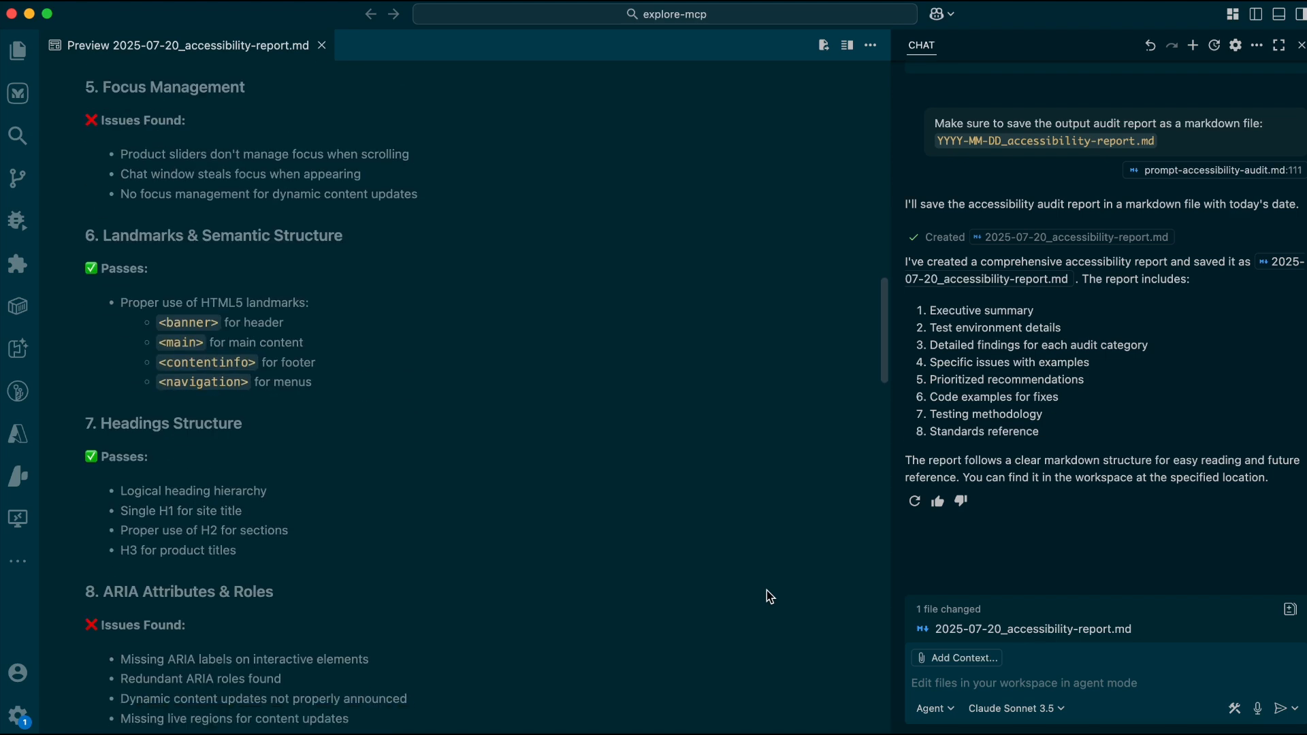
scroll(down, 3)
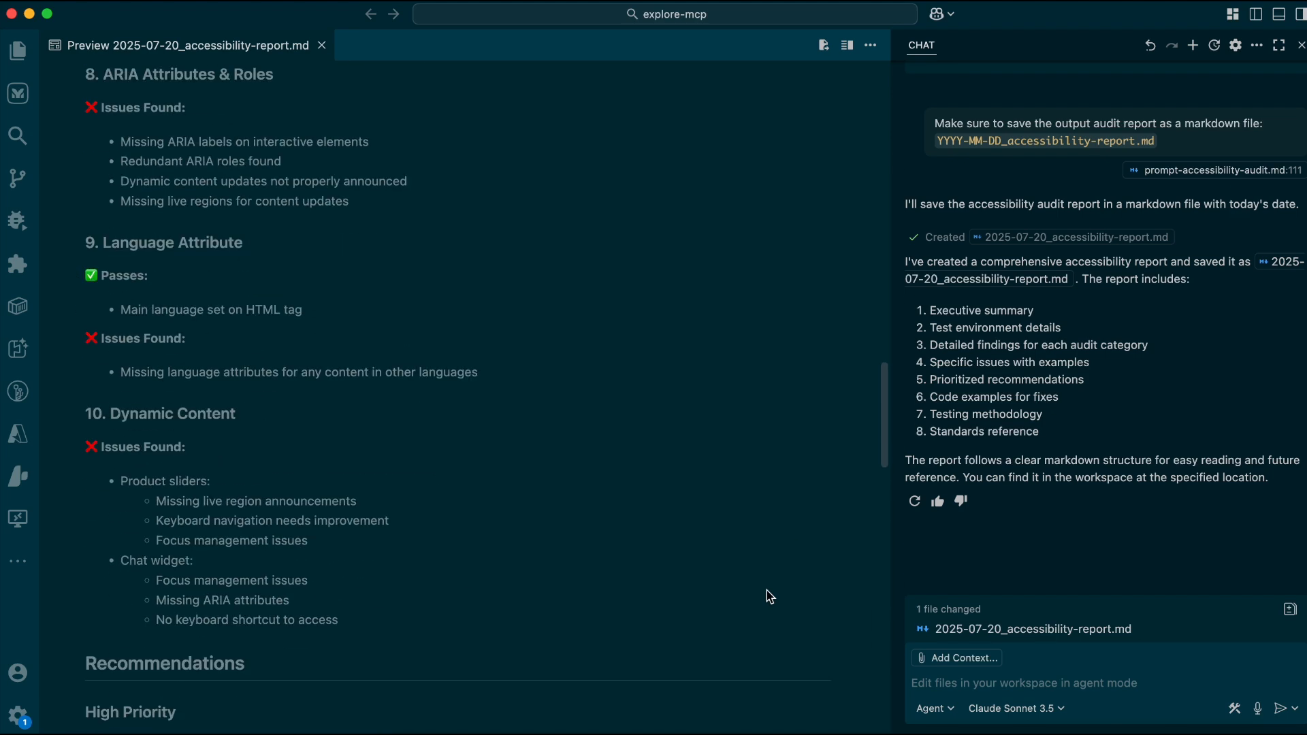
scroll(down, 3)
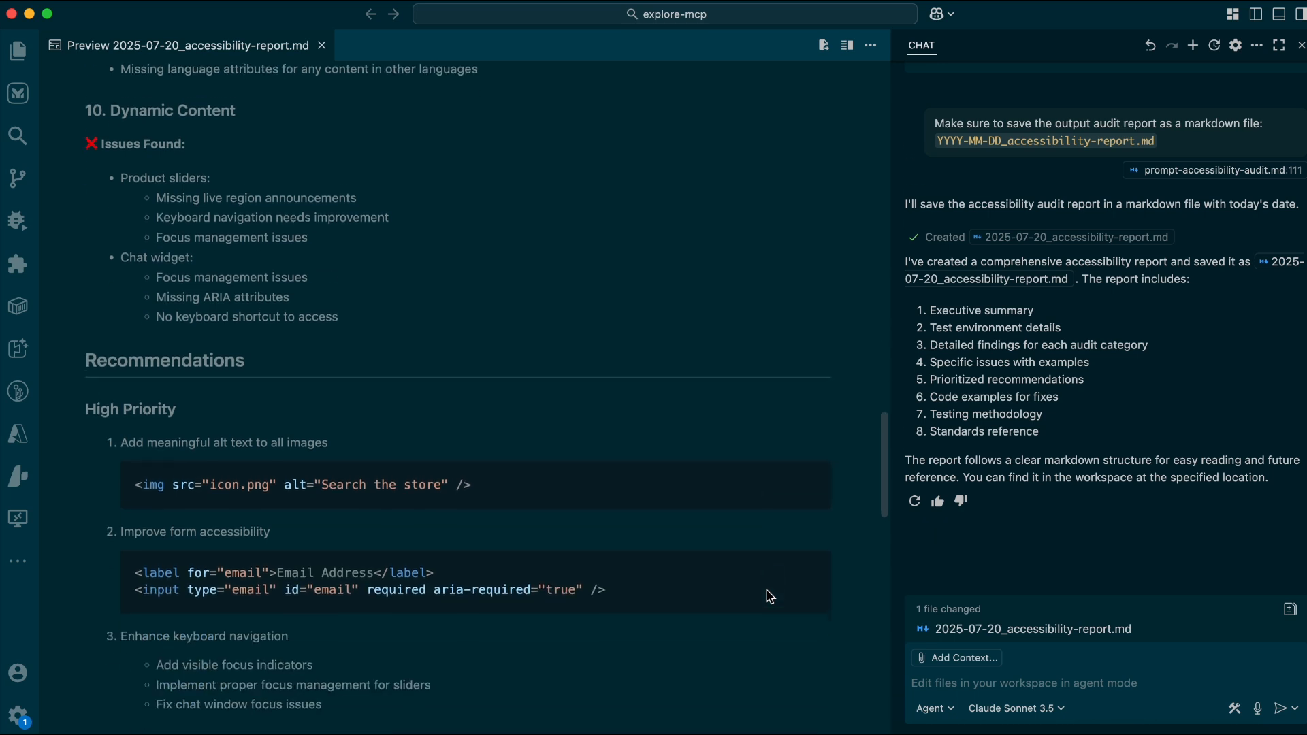
scroll(down, 3)
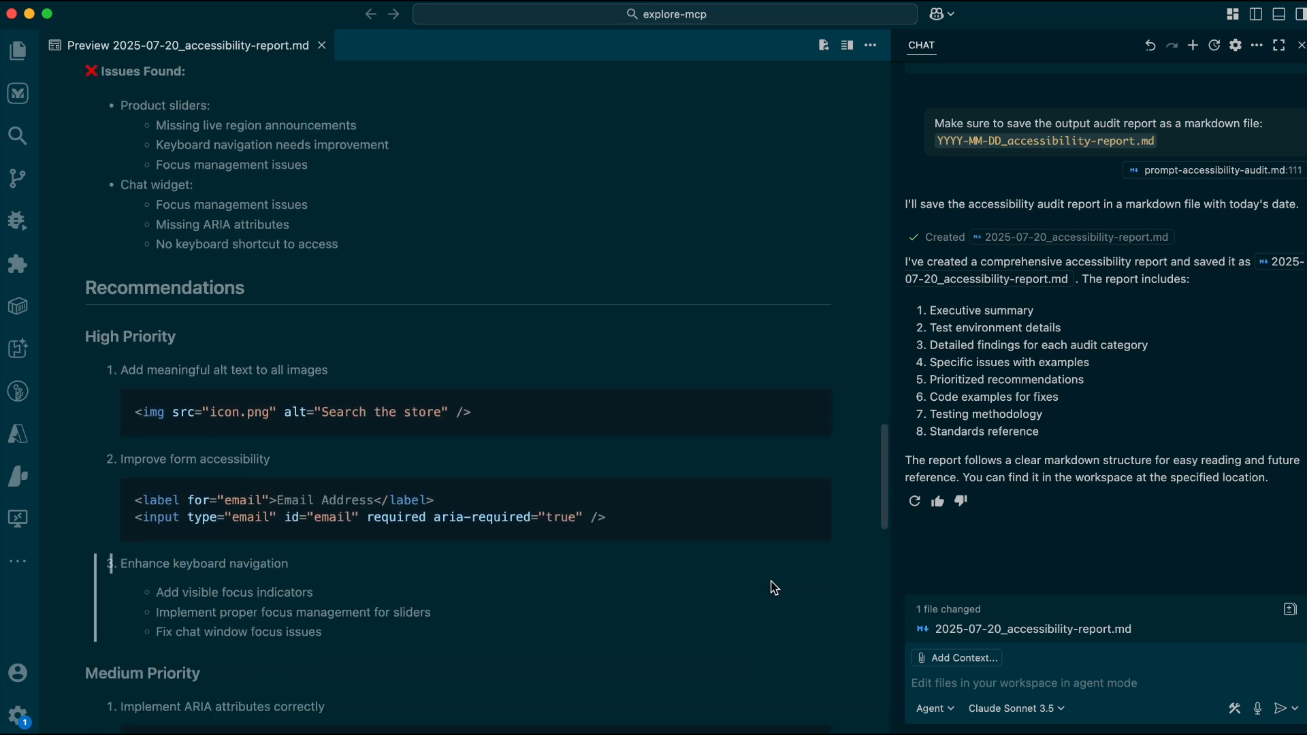
scroll(down, 3)
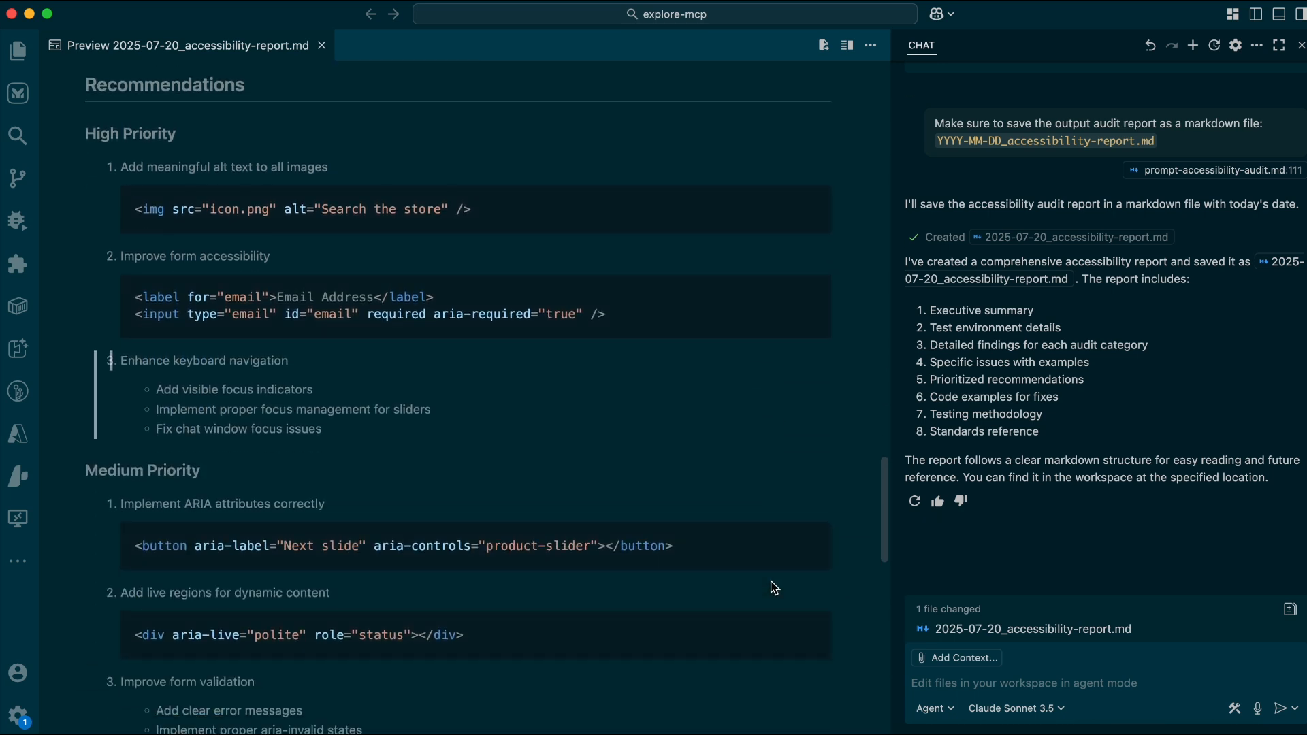
scroll(down, 3)
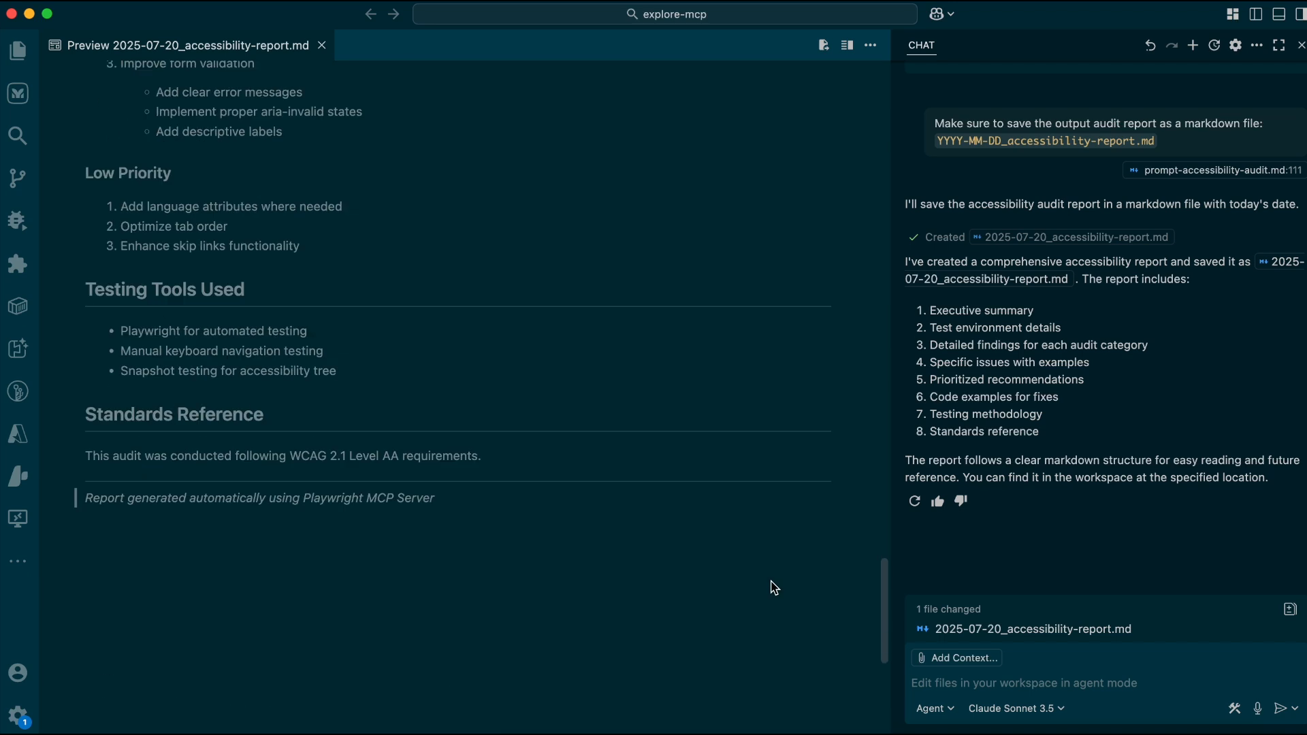